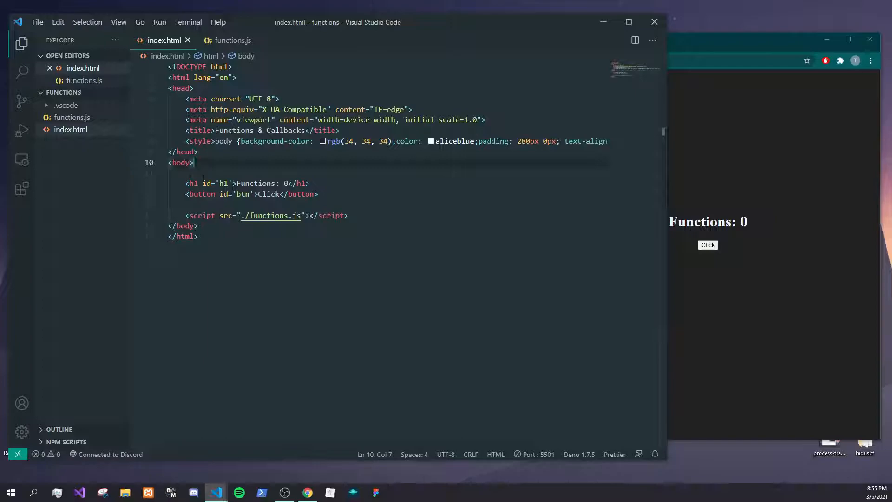
# Review the h1 and button markup in index.html, then switch to functions.js
pyautogui.click(309, 183)
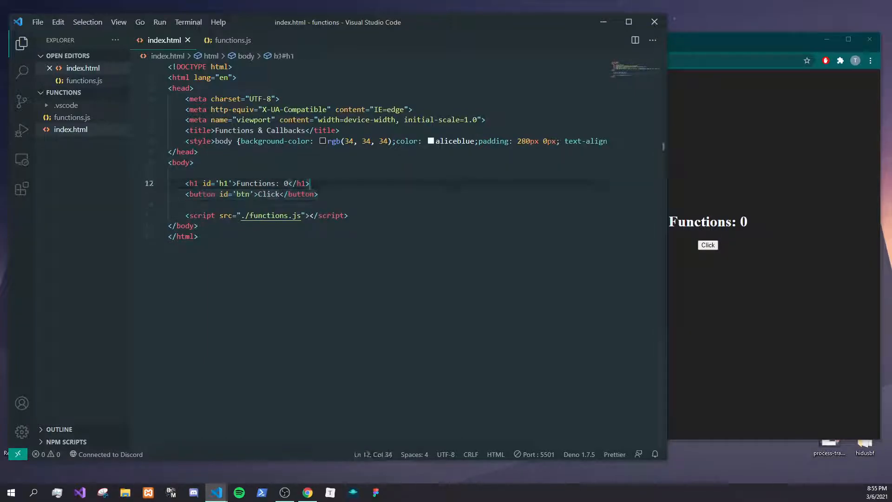
pyautogui.click(229, 40)
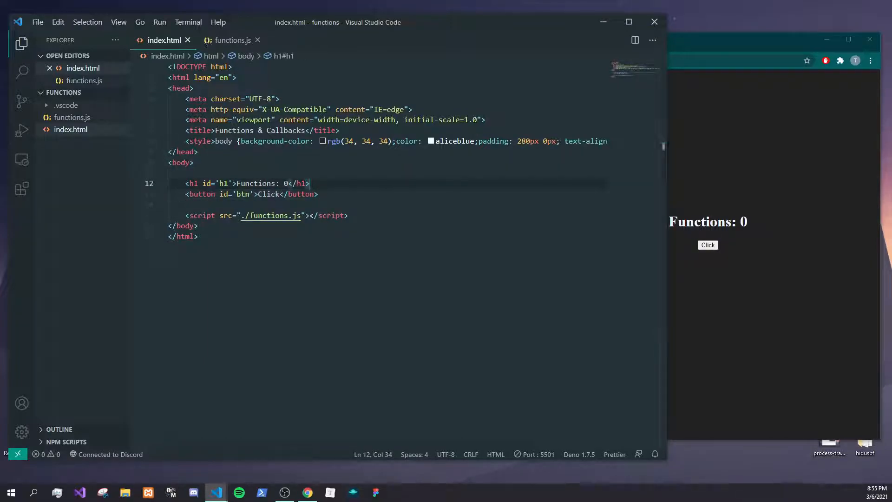
pyautogui.click(232, 40)
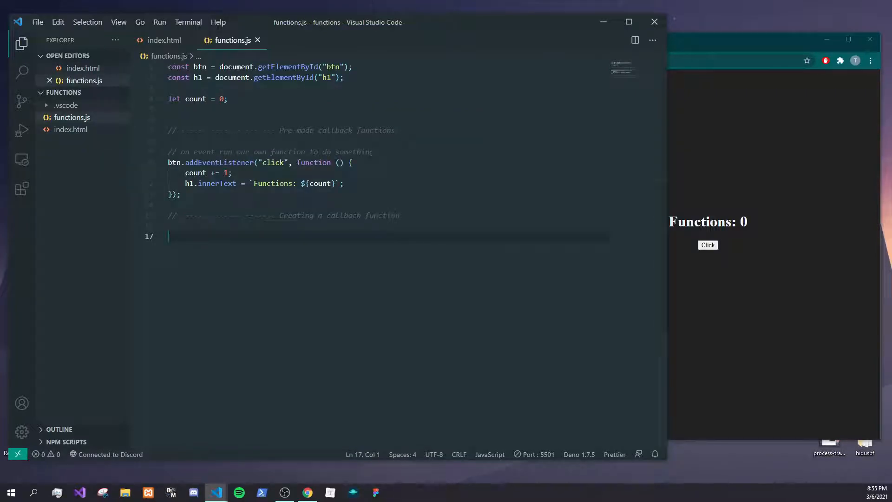
# Inspect the click listener's event name and callback, then click the page button to raise the counter to 15
pyautogui.click(353, 162)
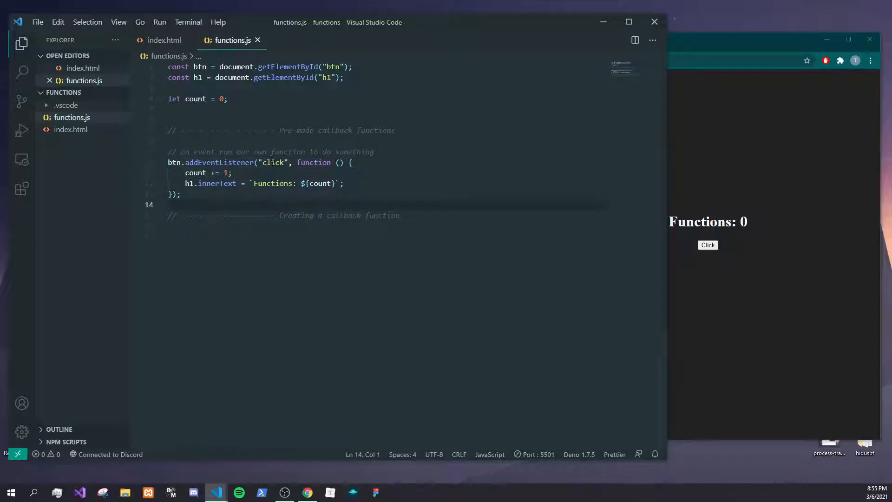
pyautogui.doubleClick(273, 162)
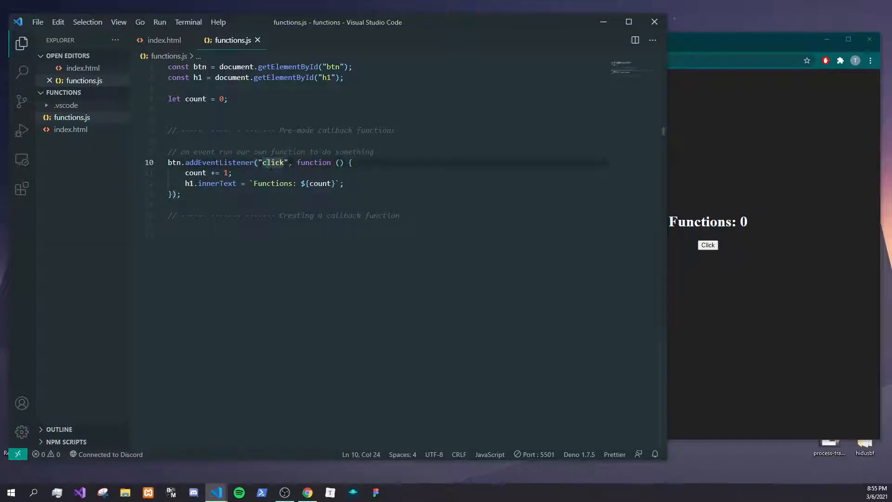
pyautogui.click(313, 161)
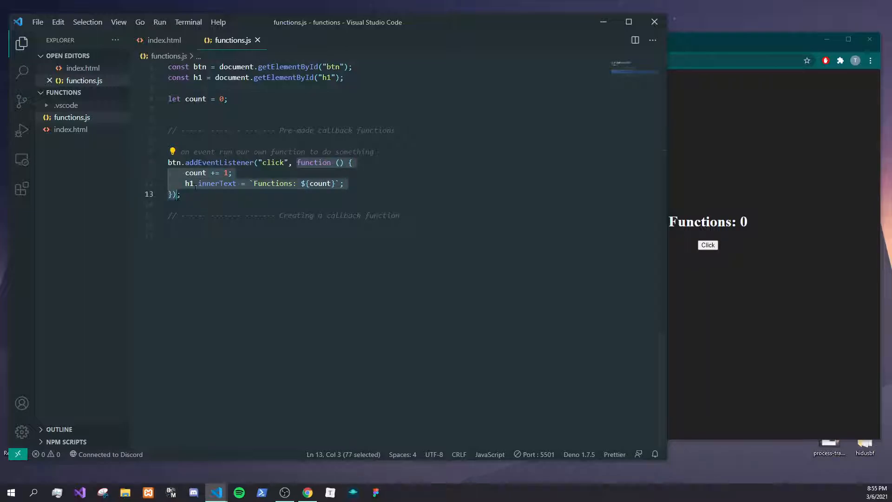
pyautogui.moveTo(219, 162)
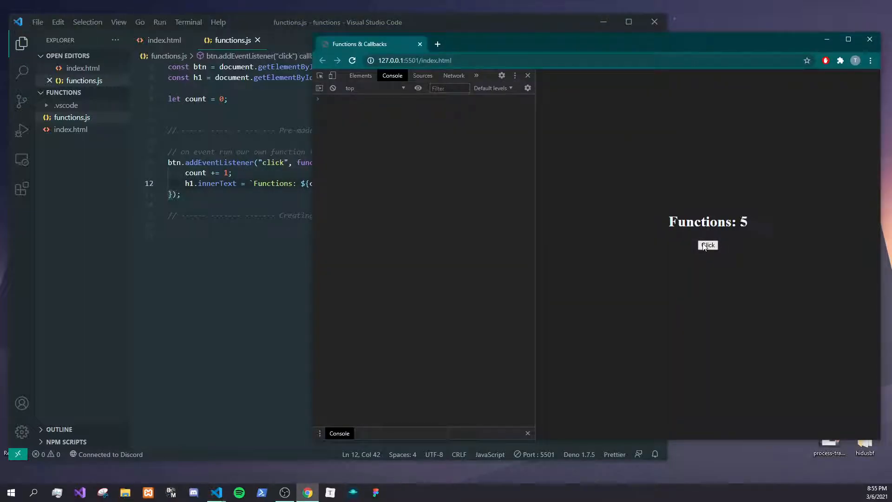
pyautogui.click(709, 244)
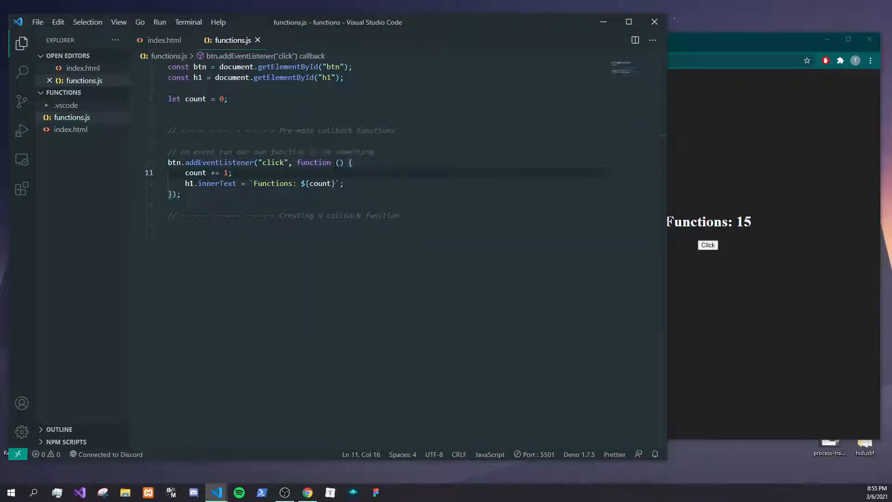
pyautogui.click(181, 194)
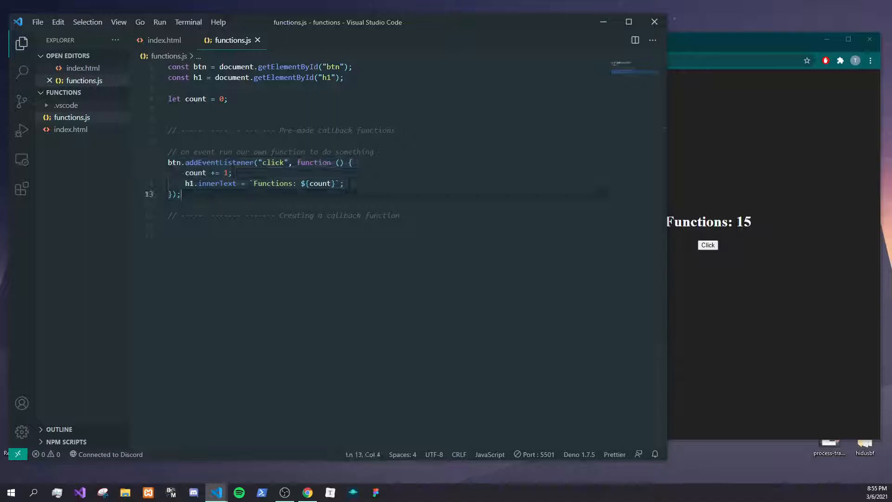
pyautogui.moveTo(182, 194); pyautogui.dragTo(168, 161)
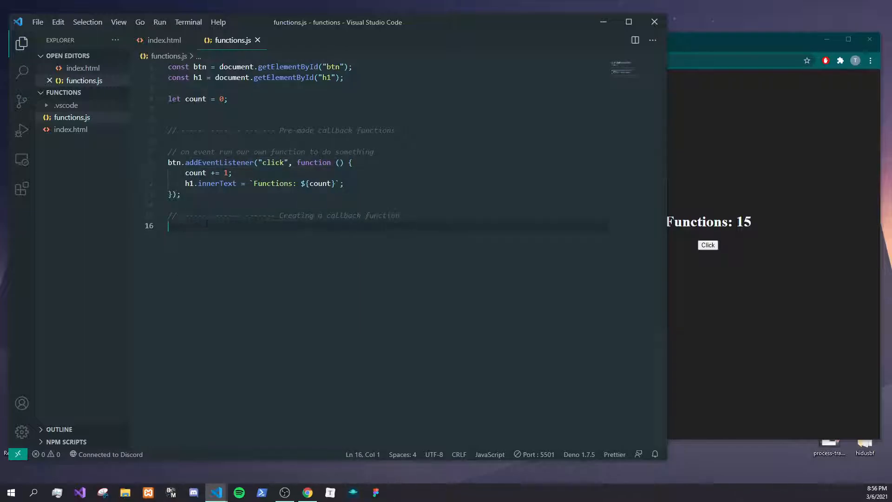
# Declare function add(x, y, callback) below the callback comment
pyautogui.press('Enter')
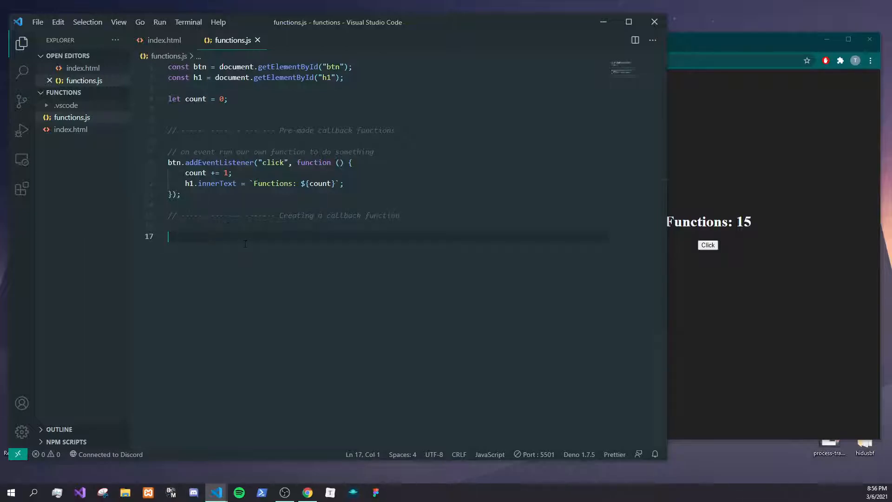
pyautogui.write('function')
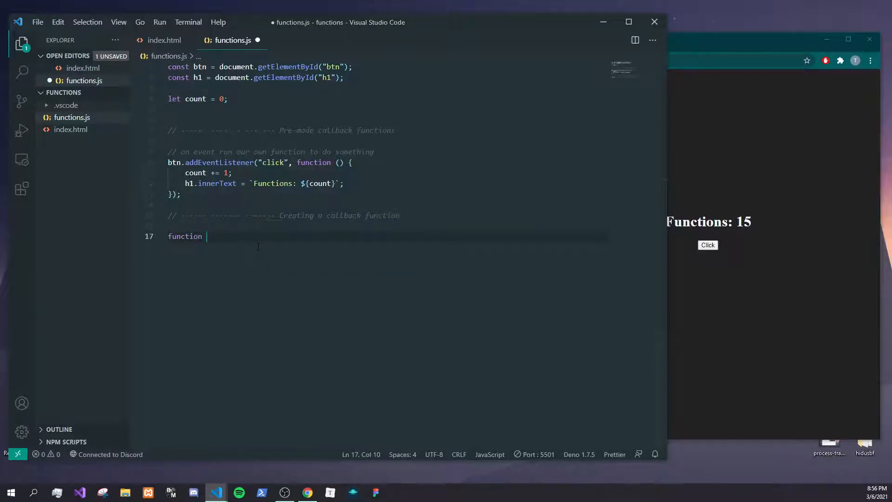
pyautogui.write('add ()')
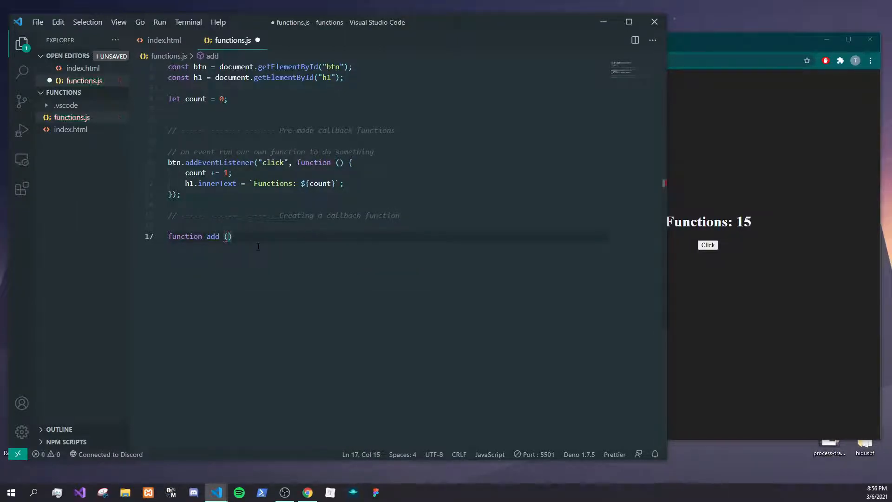
pyautogui.write('x, y')
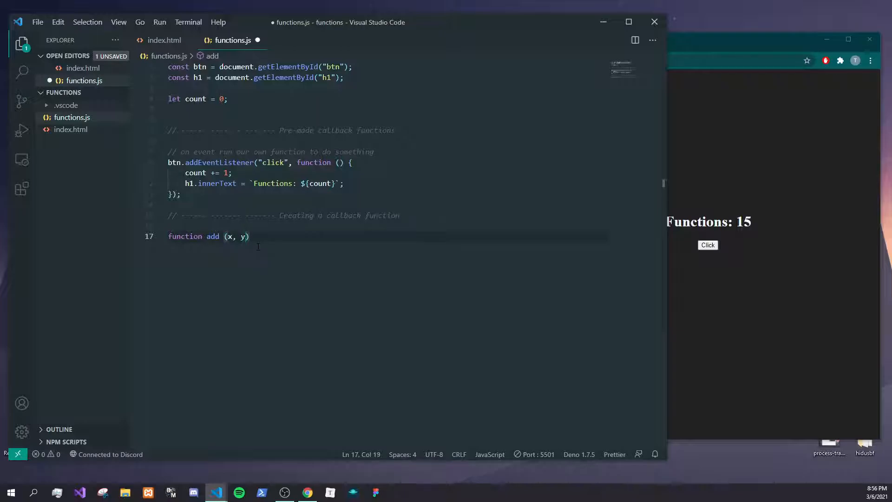
pyautogui.write(',')
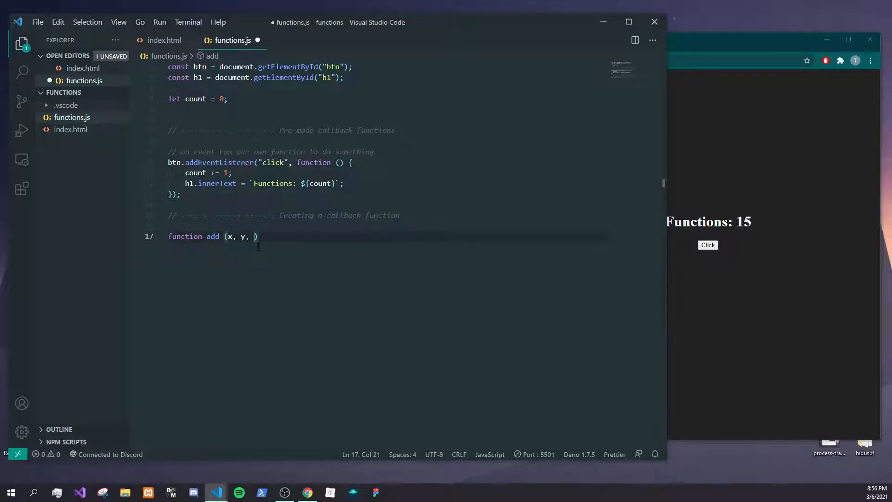
pyautogui.write('callback')
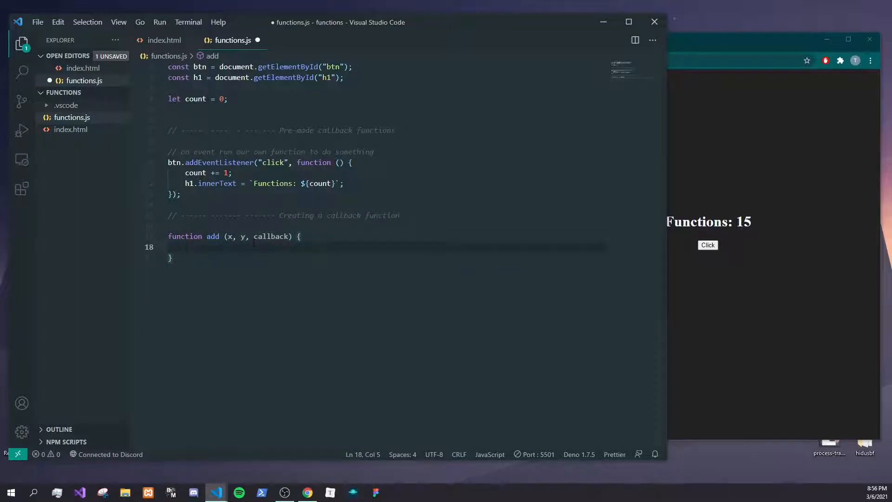
pyautogui.moveTo(275, 236)
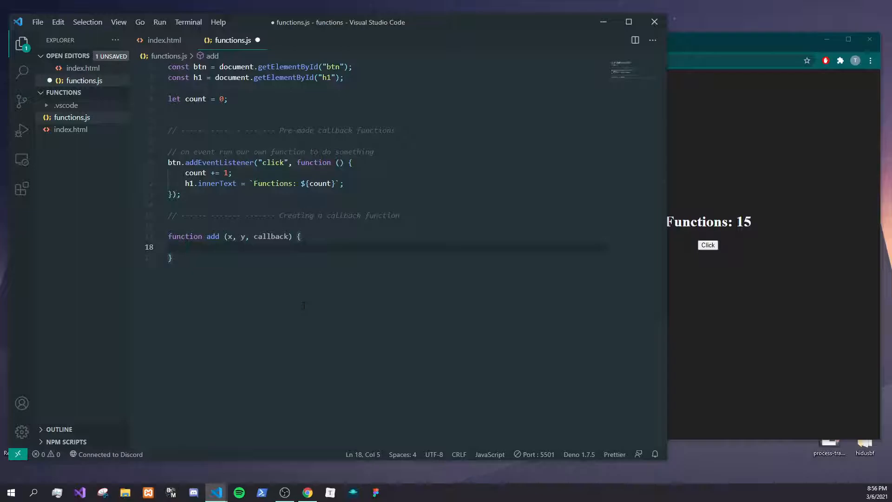
# Fill add's body with let result = x + y; and callback(result);
pyautogui.write('let')
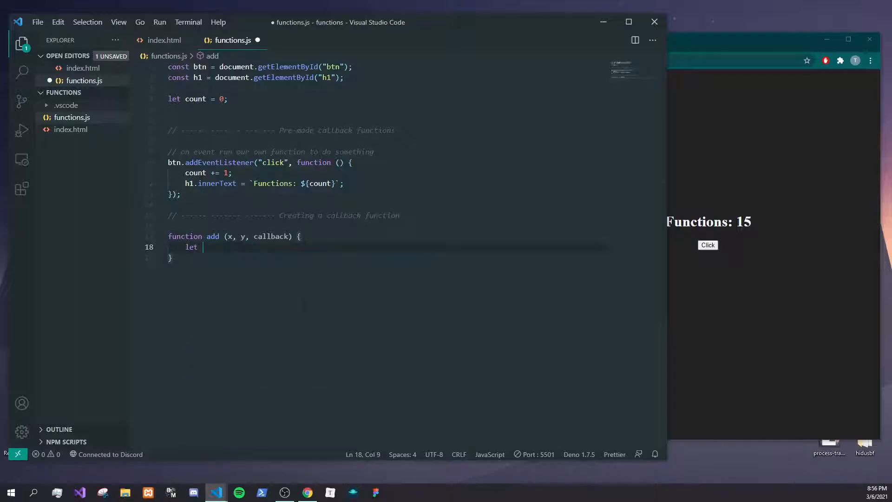
pyautogui.write('resul')
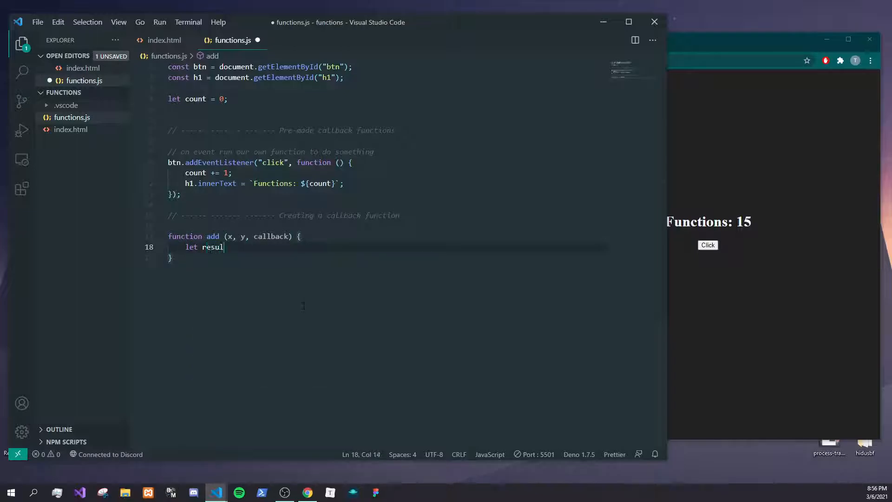
pyautogui.write('t = x +')
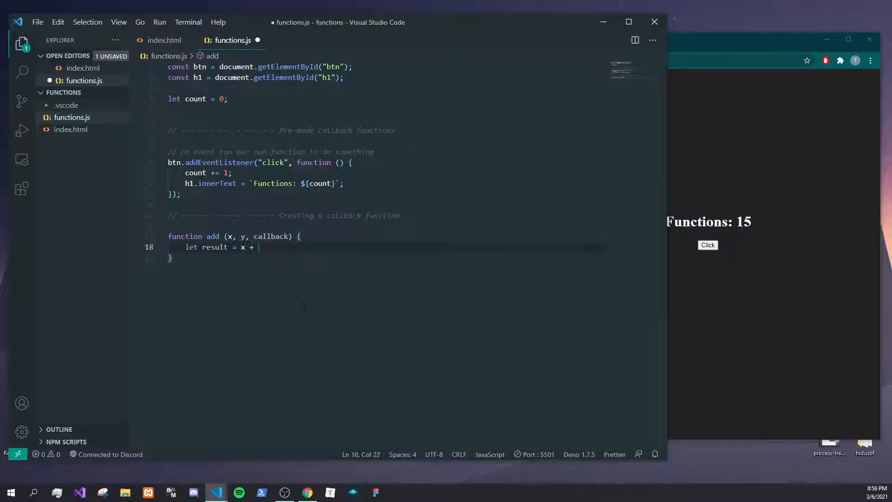
pyautogui.write('y;')
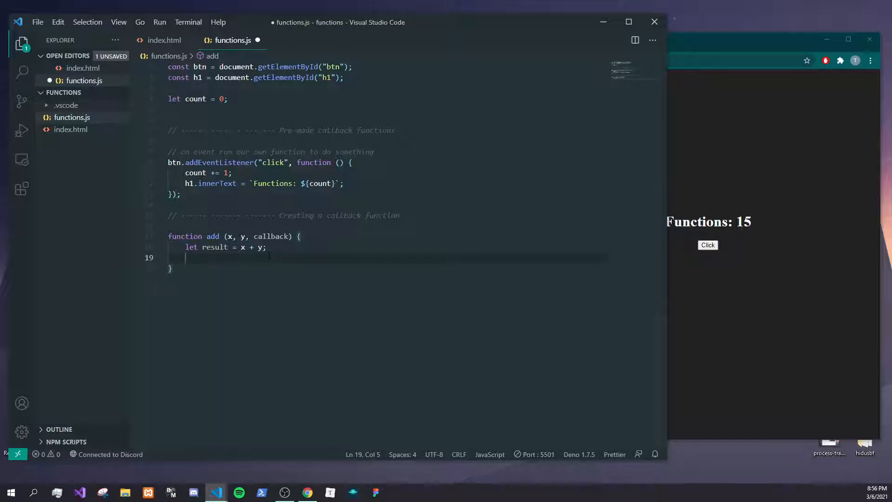
pyautogui.moveTo(213, 236)
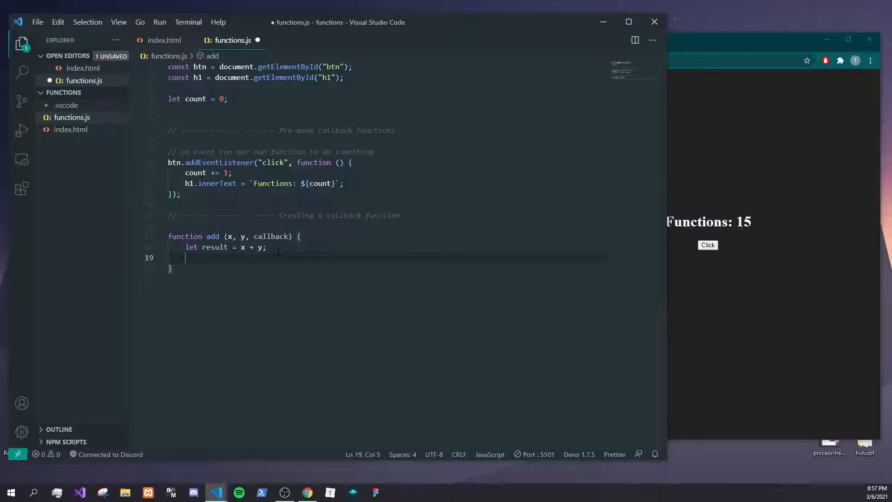
pyautogui.write('callback')
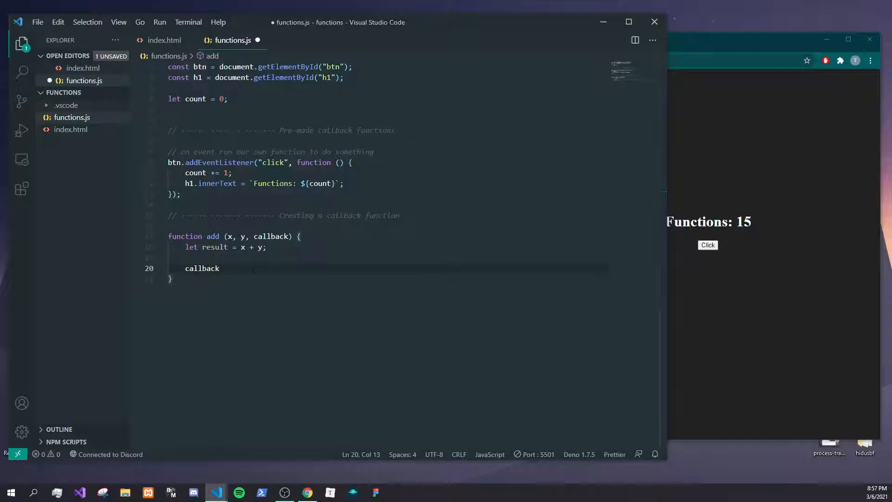
pyautogui.write('()')
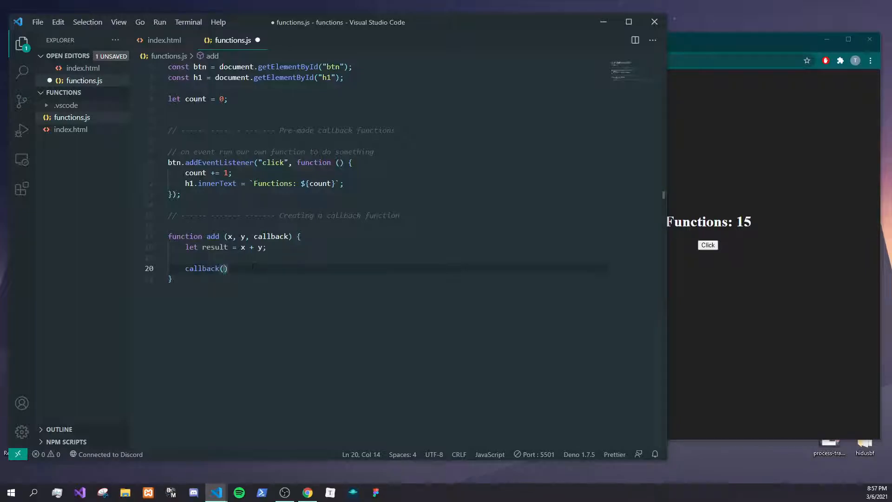
pyautogui.write('result')
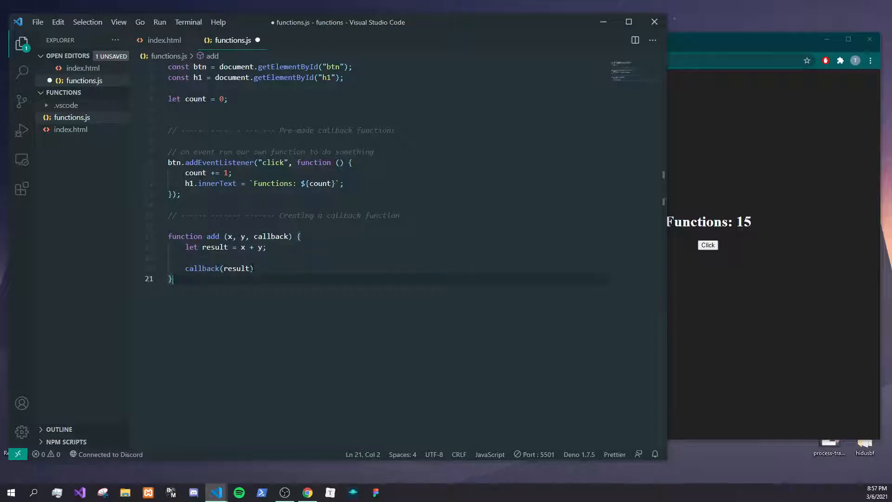
pyautogui.write(';')
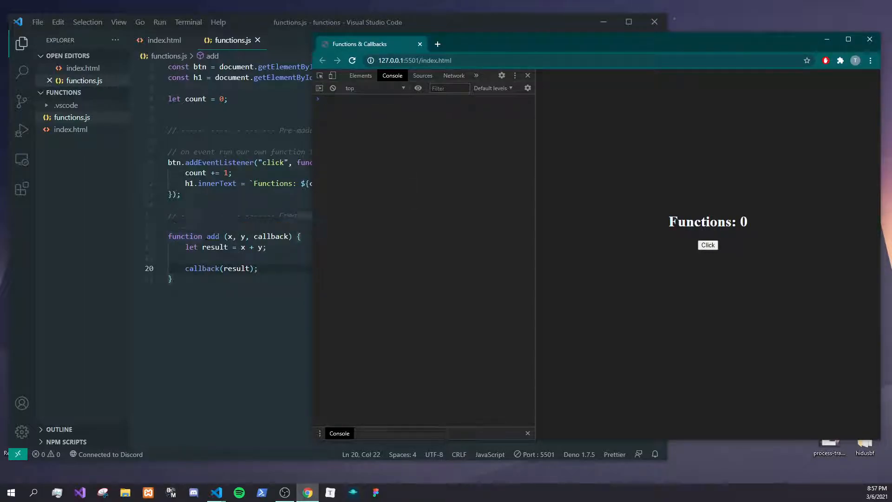
pyautogui.write('asfdd')
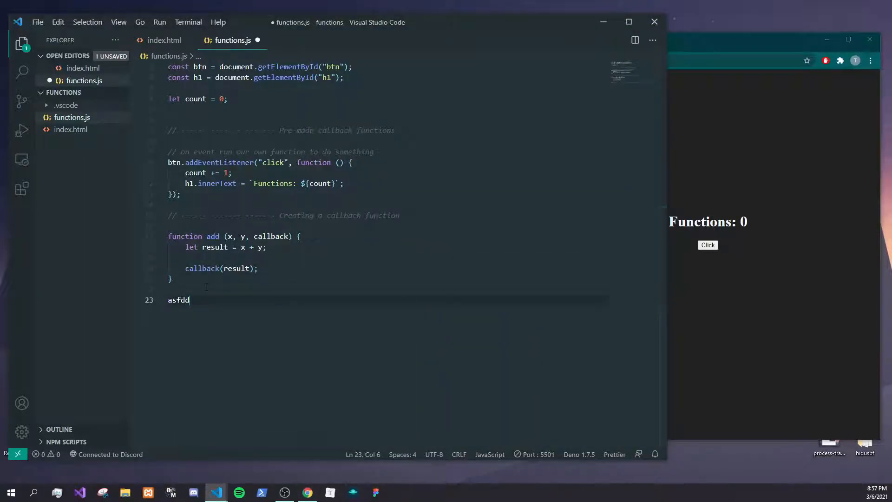
# Call add(10, 10, function () { }) with an anonymous callback
pyautogui.write('add(')
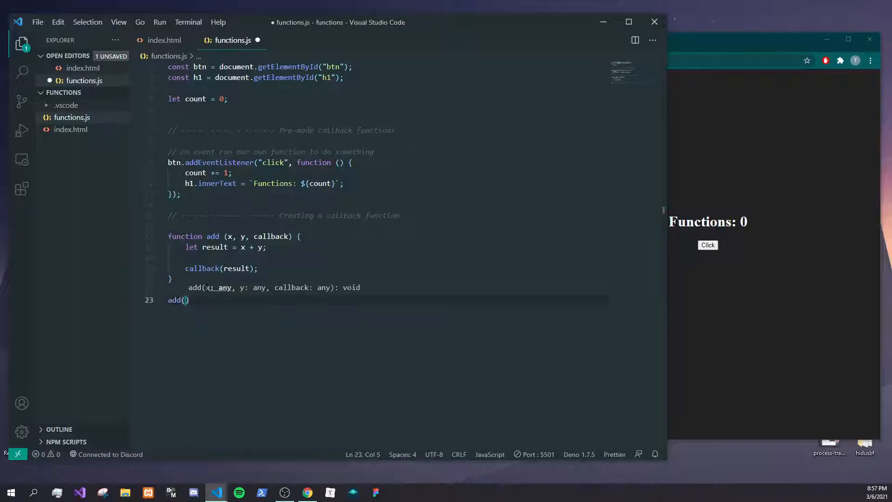
pyautogui.write('10')
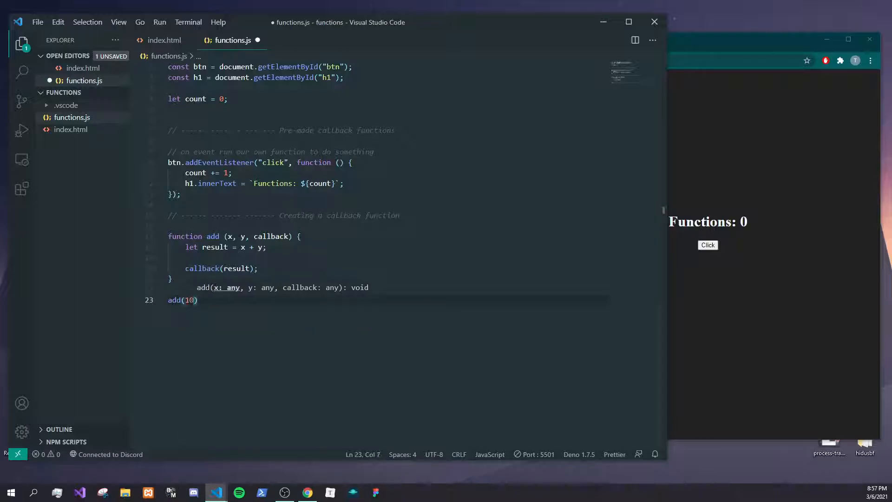
pyautogui.write(', 10')
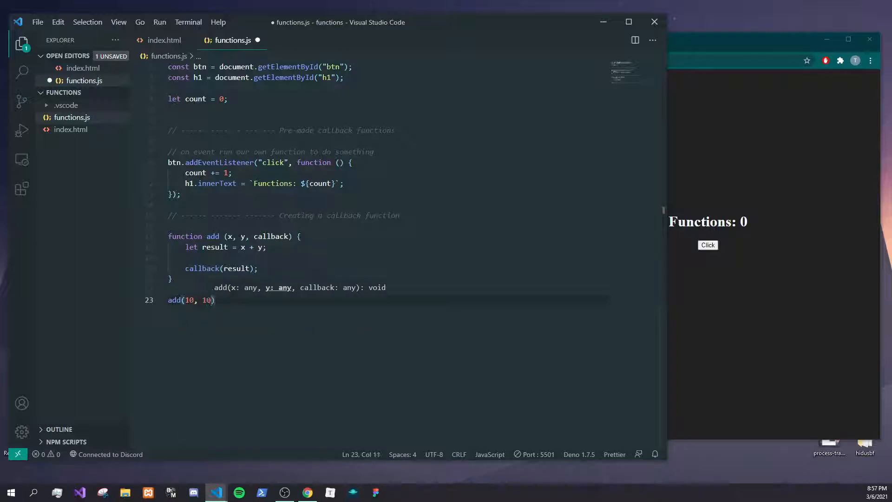
pyautogui.write(',')
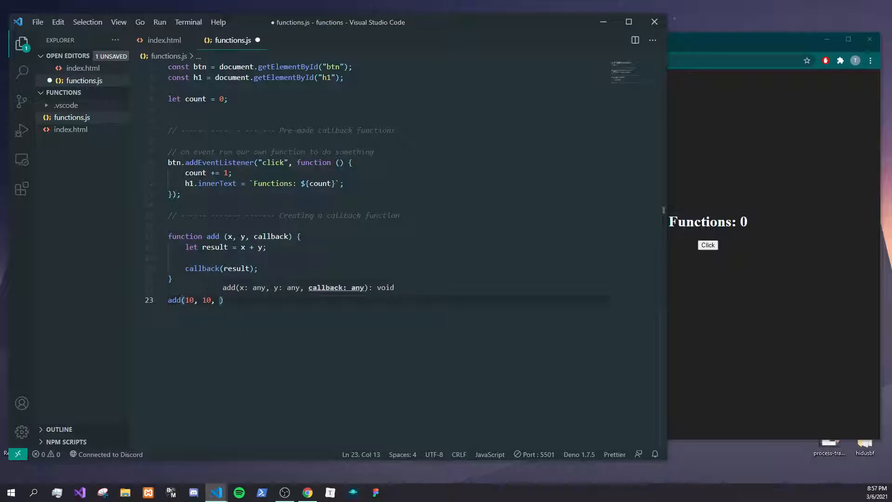
pyautogui.write('function')
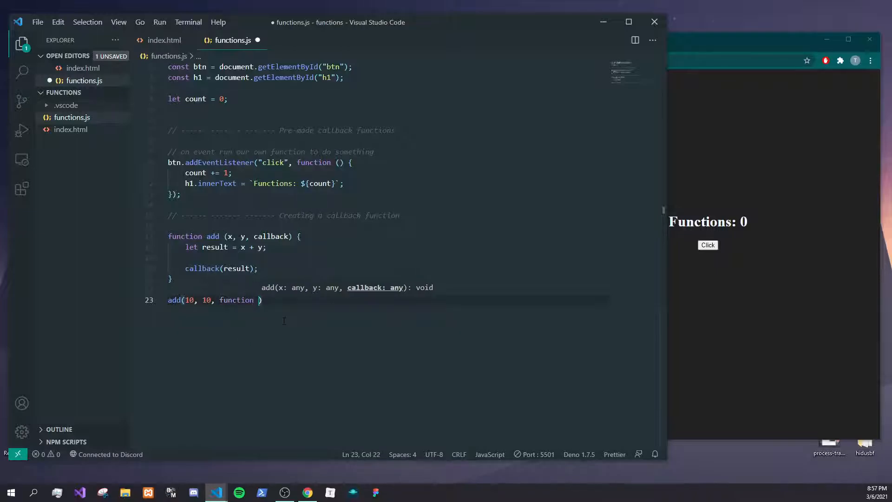
pyautogui.write('()')
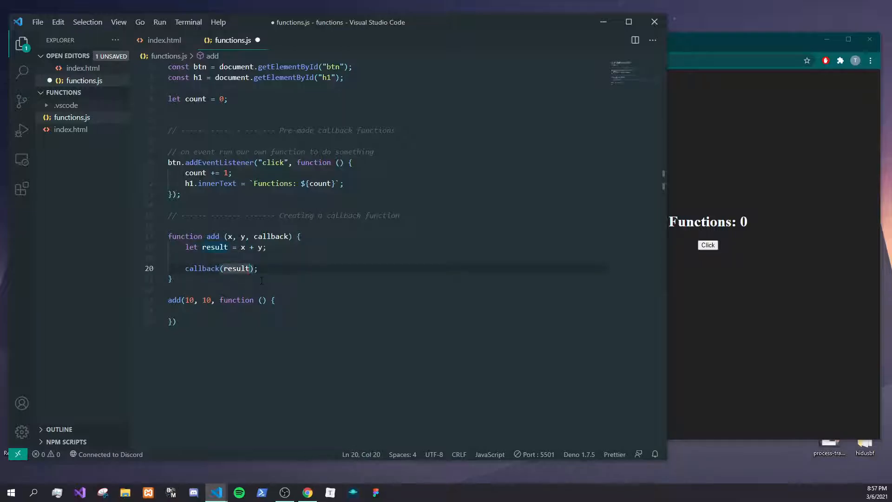
# Make add pass callback(result, true) and give the callback arg1, arg2 parameters logging arg1
pyautogui.write(',')
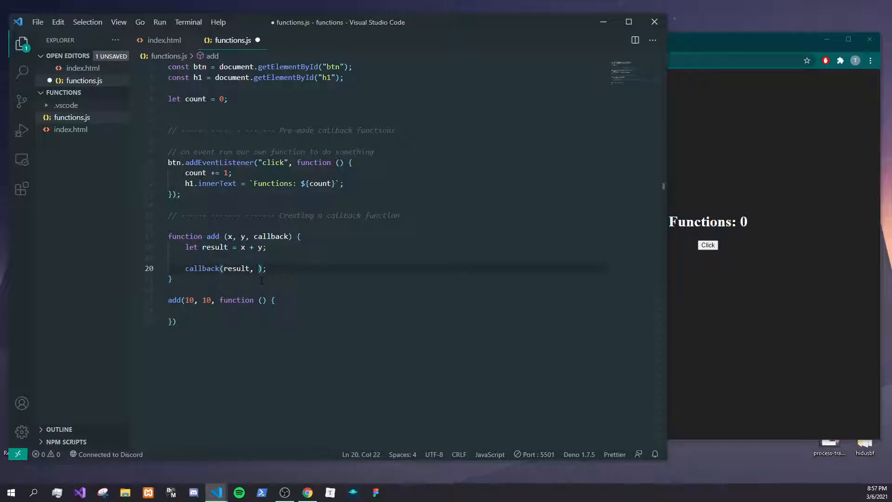
pyautogui.write('true')
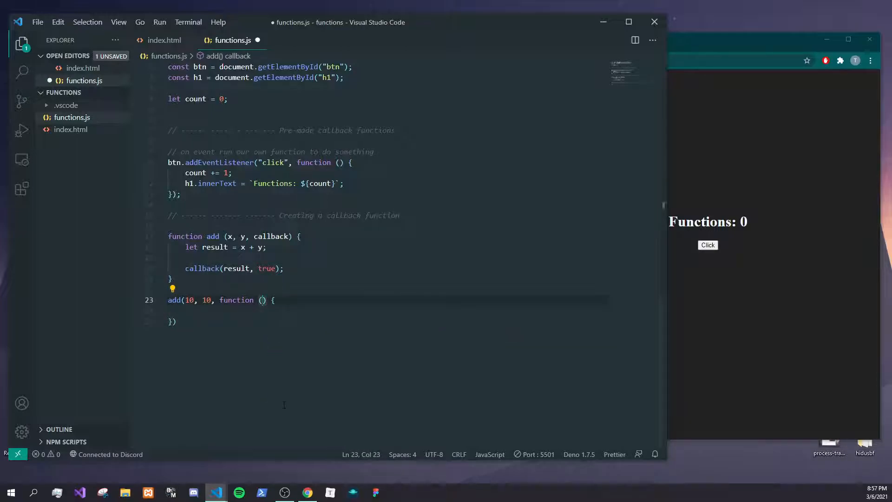
pyautogui.write('result')
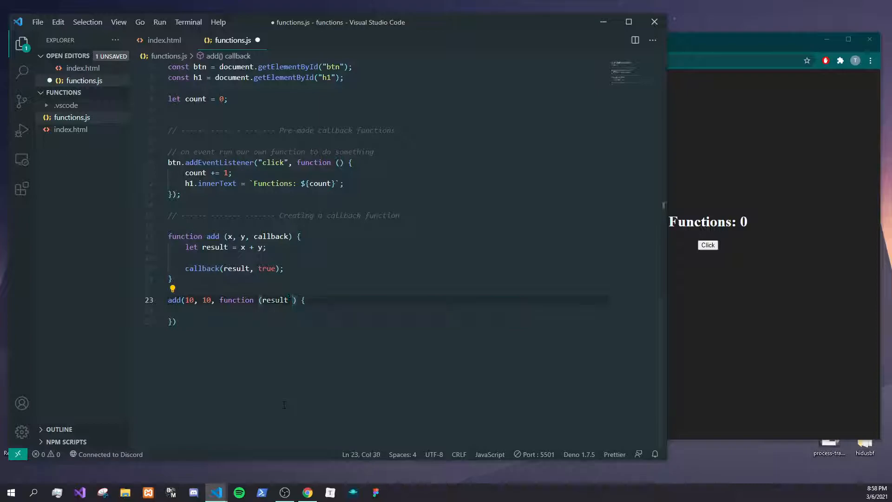
pyautogui.write(', arg2')
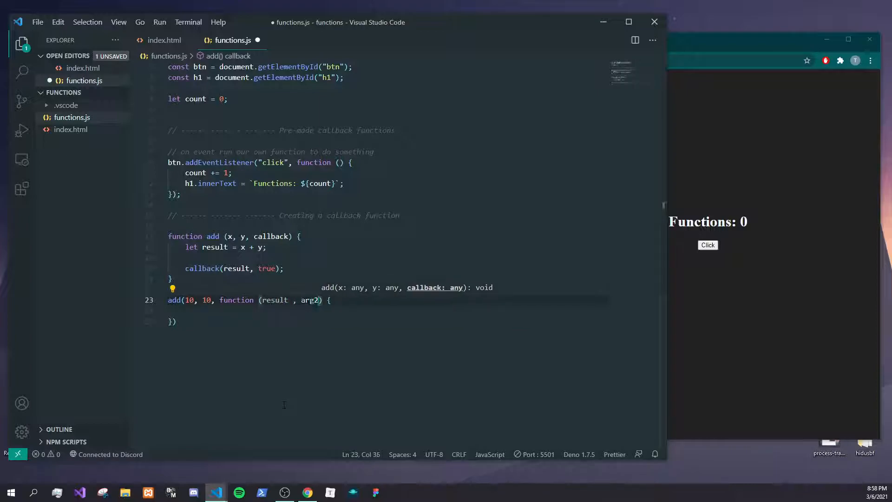
pyautogui.doubleClick(273, 301)
pyautogui.write('arg1')
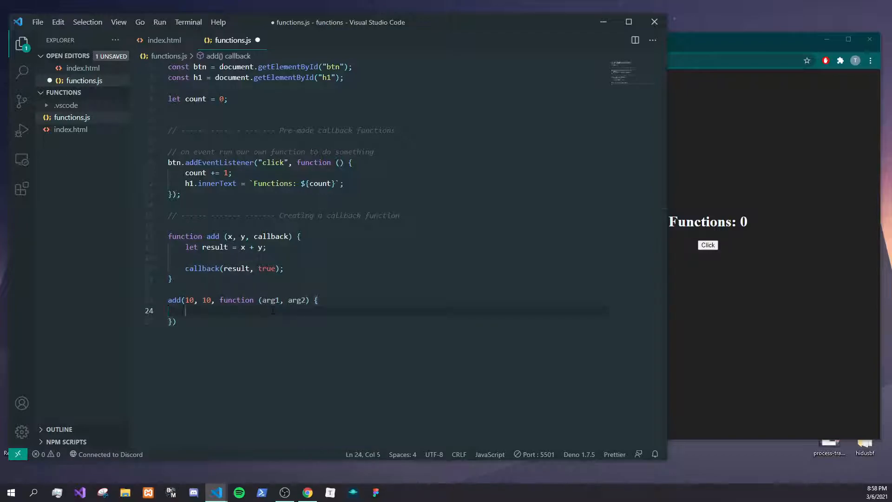
pyautogui.write('console.log(arg1')
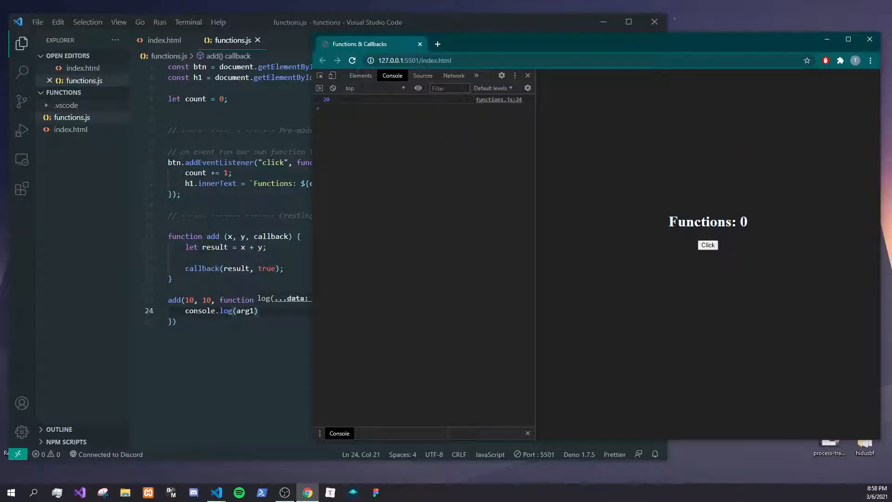
pyautogui.moveTo(498, 100)
pyautogui.write('2')
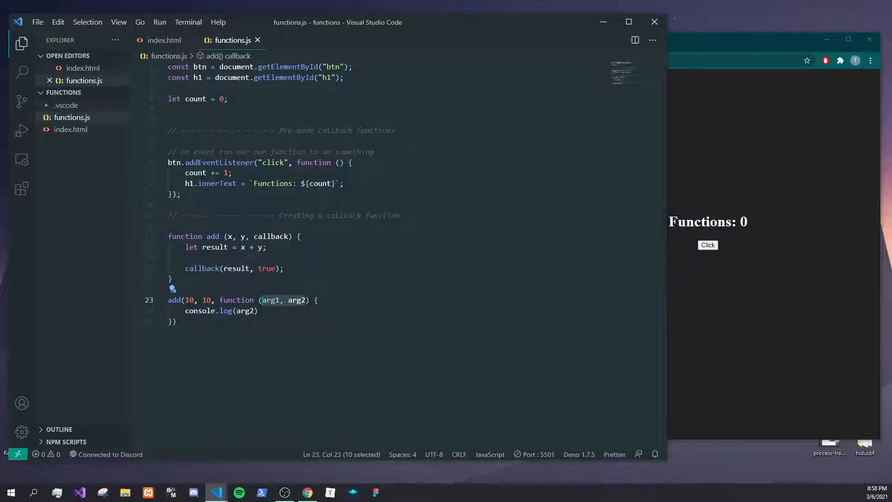
# Rename the callback parameters to err and data and delete its console.log line
pyautogui.write('err')
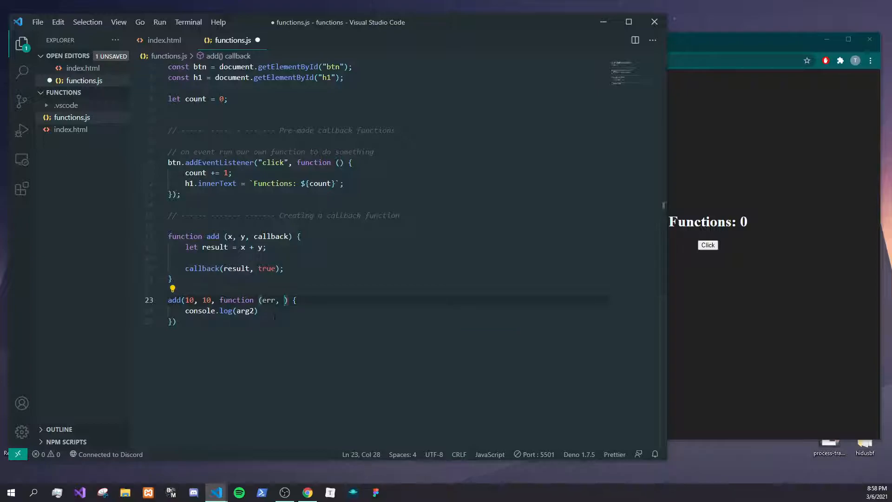
pyautogui.write('data')
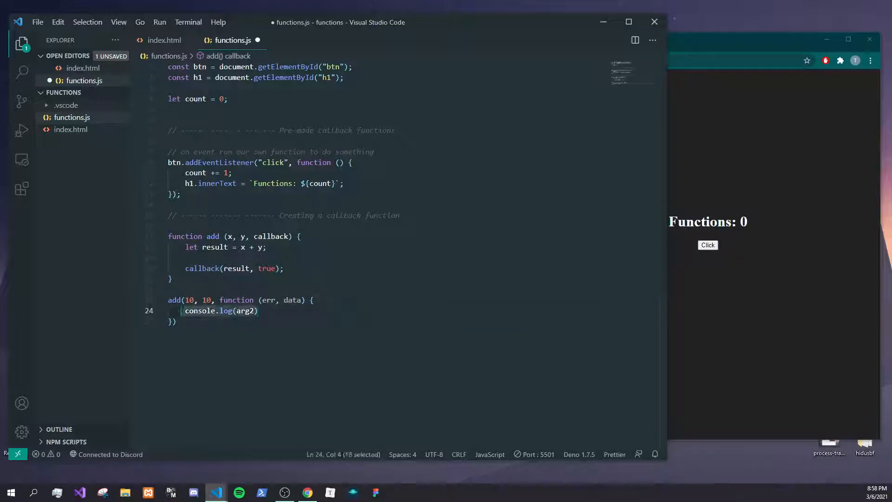
pyautogui.press('Delete')
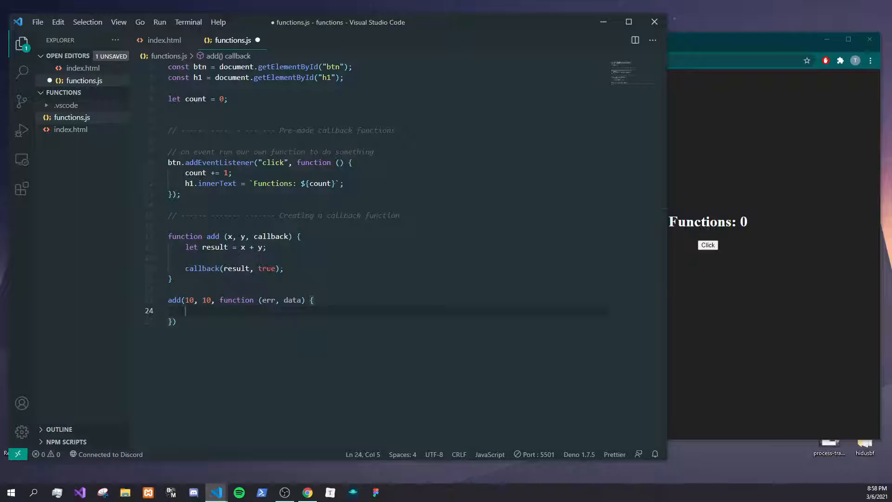
# Replace x + y with { data: "this is some data", id: 23323 } and save
pyautogui.doubleClick(214, 248)
pyautogui.write('{')
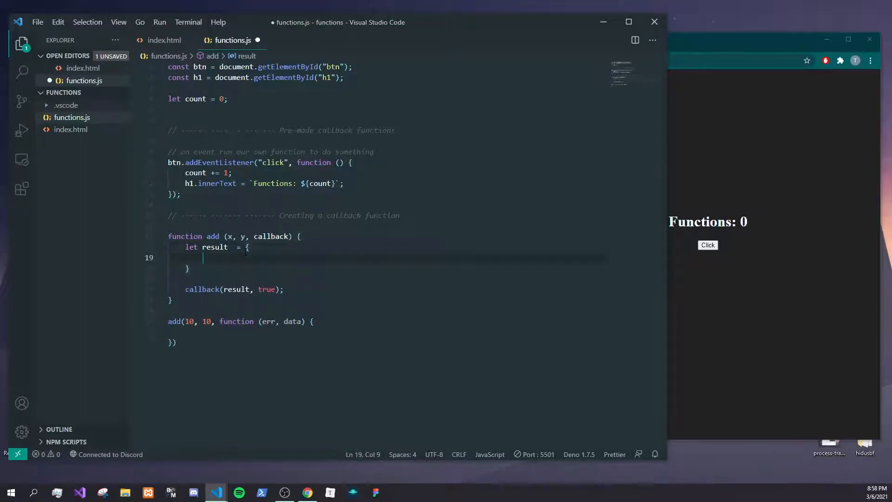
pyautogui.write('data:')
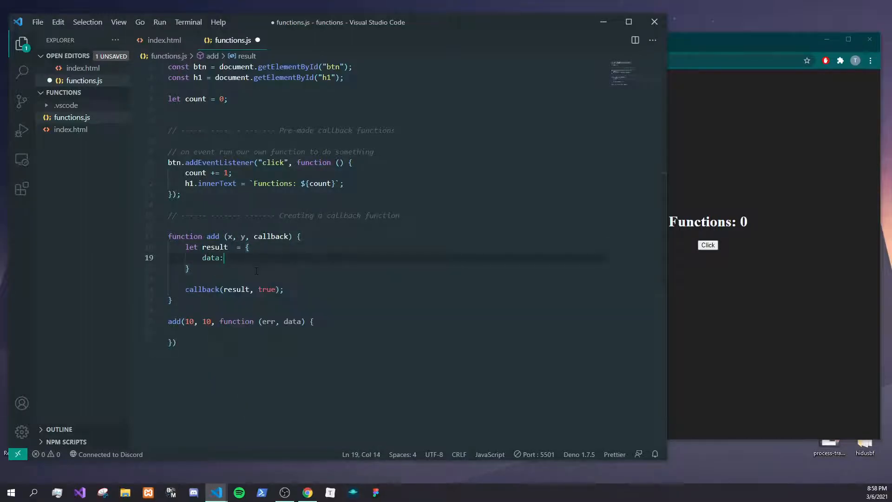
pyautogui.write('""')
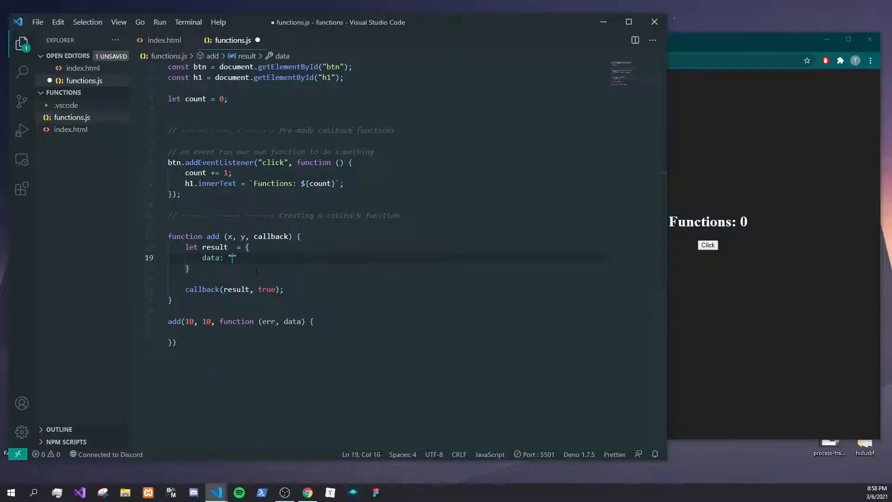
pyautogui.write('this is')
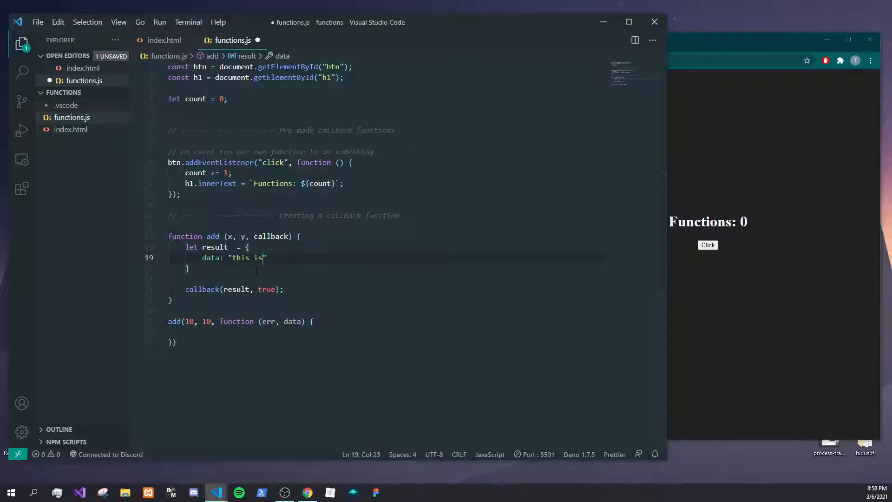
pyautogui.write('some data')
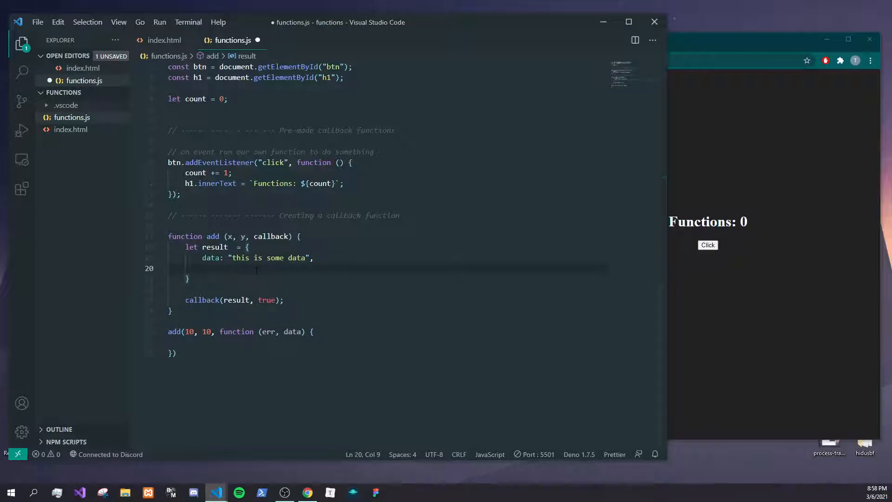
pyautogui.write('id: 23323')
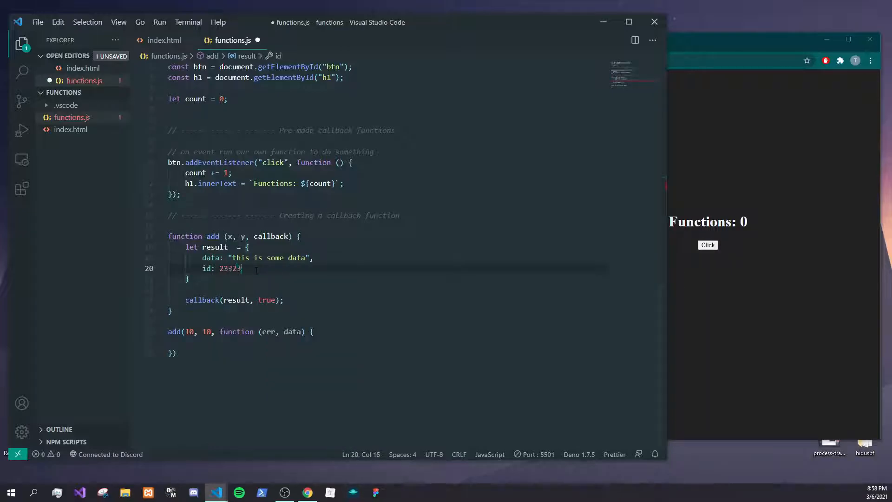
pyautogui.press('ctrl+s')
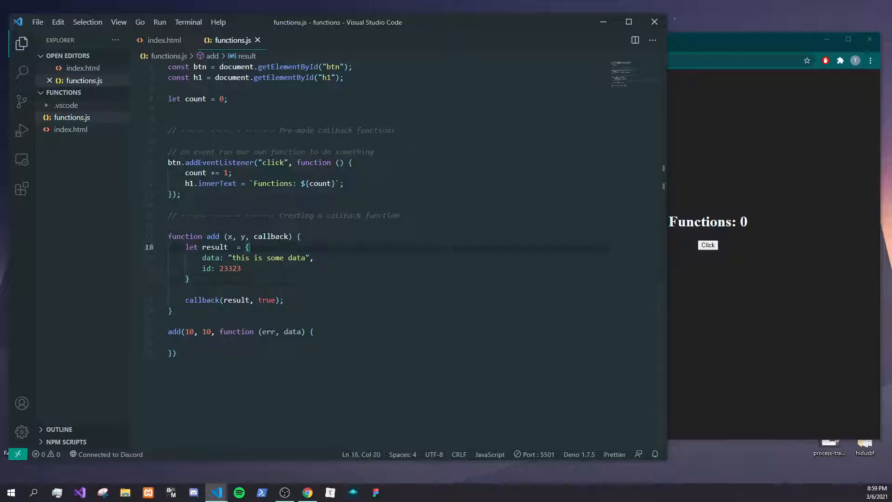
# Rename add to getData(id, callback) and set the object's id to the id parameter
pyautogui.doubleClick(213, 236)
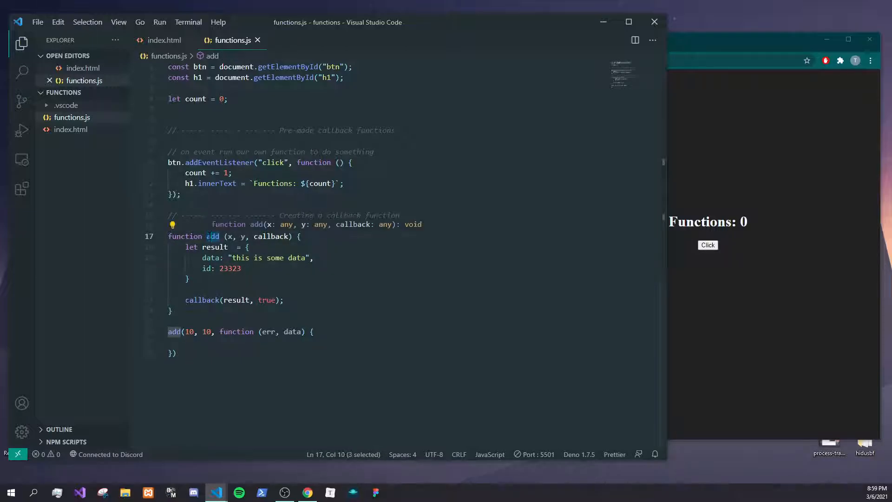
pyautogui.write('getData')
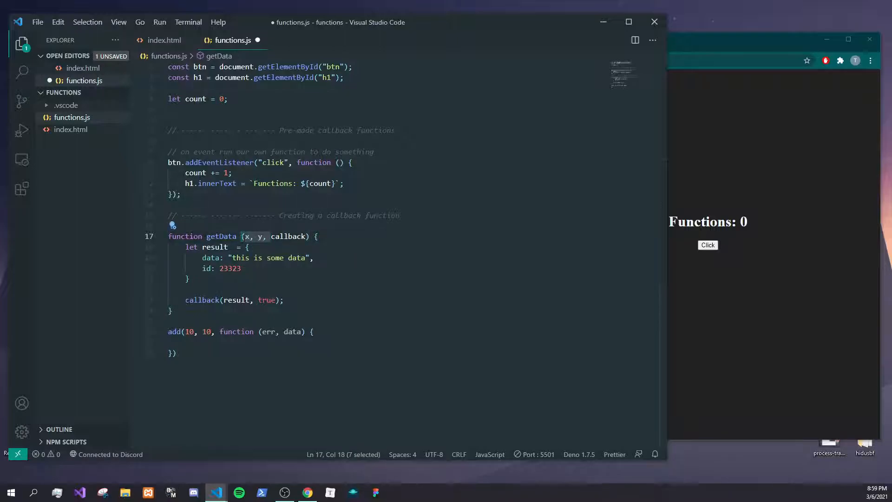
pyautogui.click(265, 236)
pyautogui.write('id')
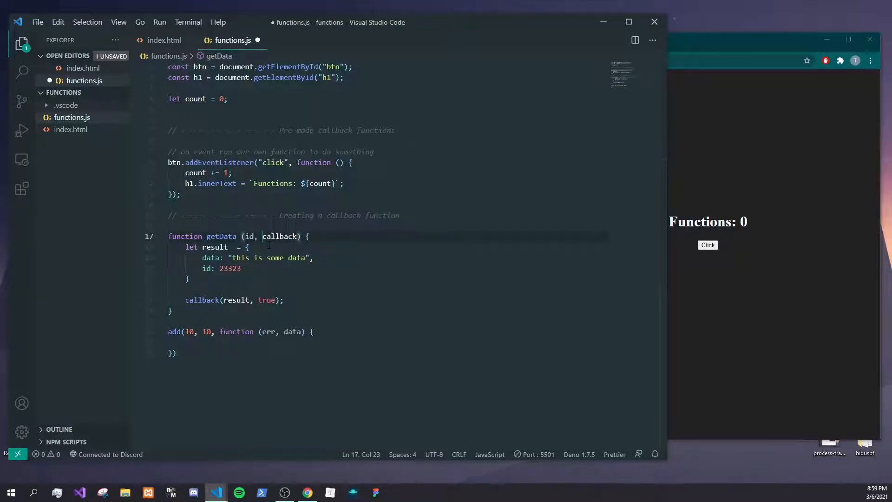
pyautogui.doubleClick(227, 268)
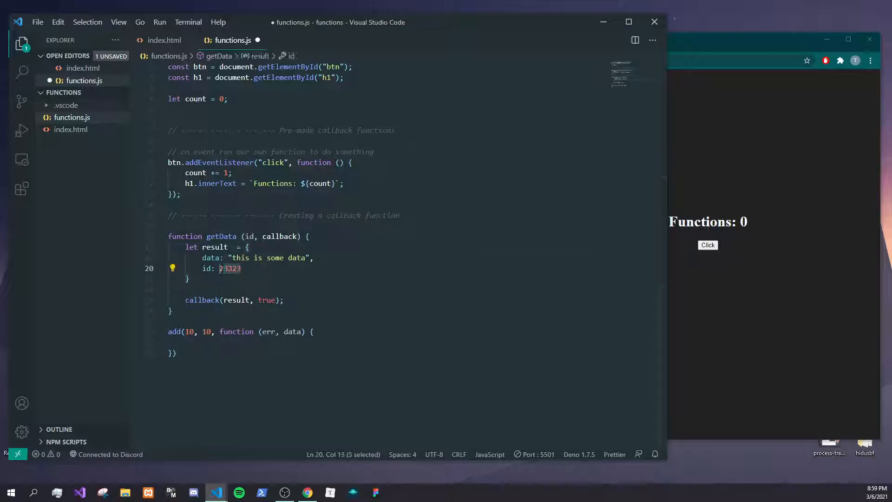
pyautogui.write('id: id')
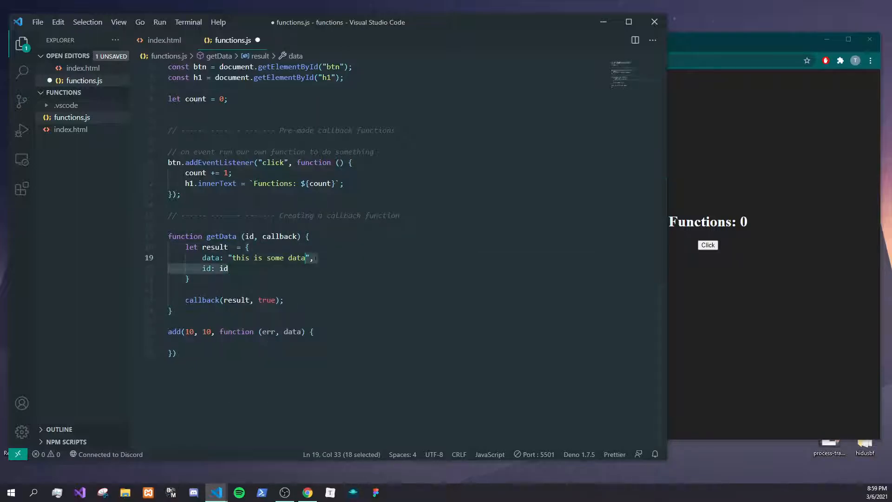
pyautogui.click(228, 268)
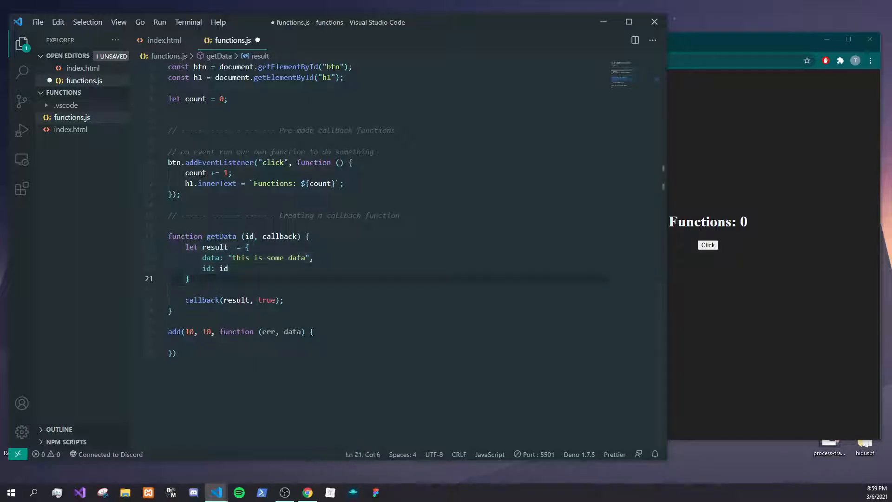
# Change the callback call to callback(null, result)
pyautogui.doubleClick(236, 301)
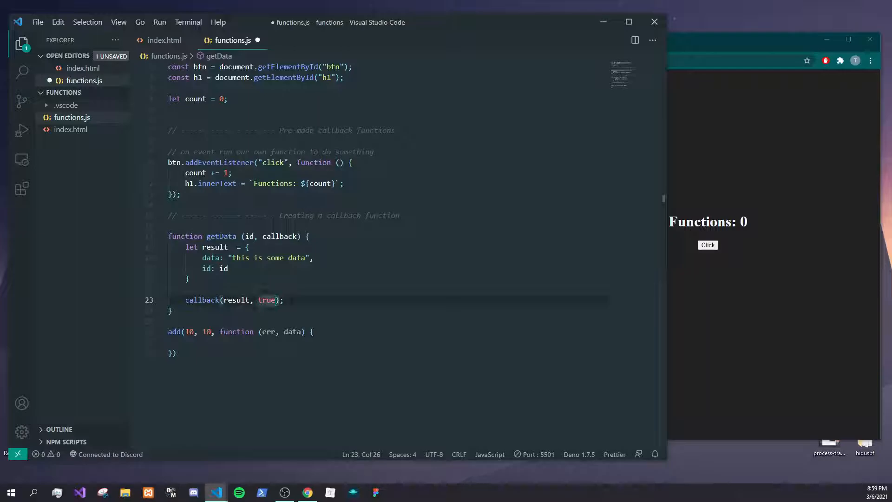
pyautogui.write('resul')
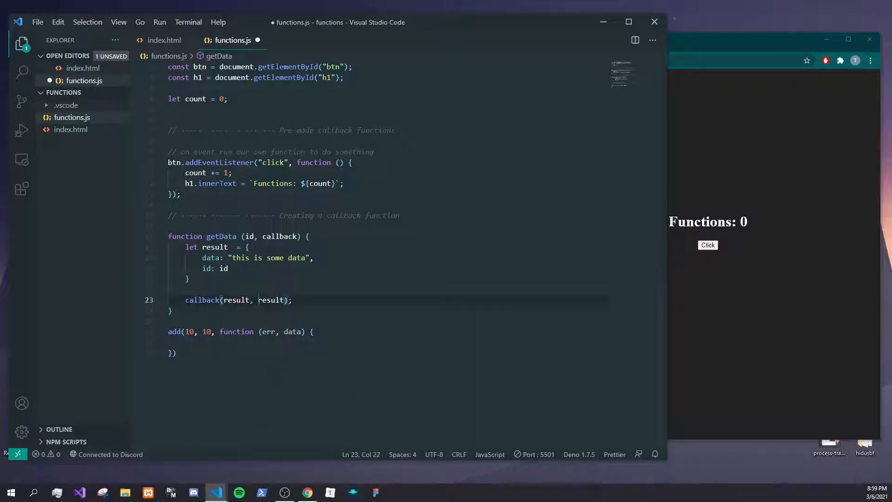
pyautogui.write('nu;l')
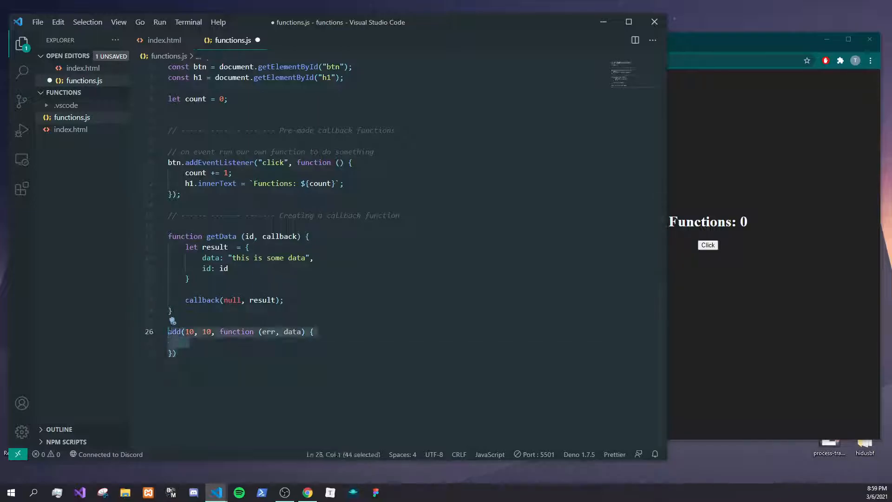
# Call getData(21323, (err, data) => { }) with an arrow callback
pyautogui.write('getData()')
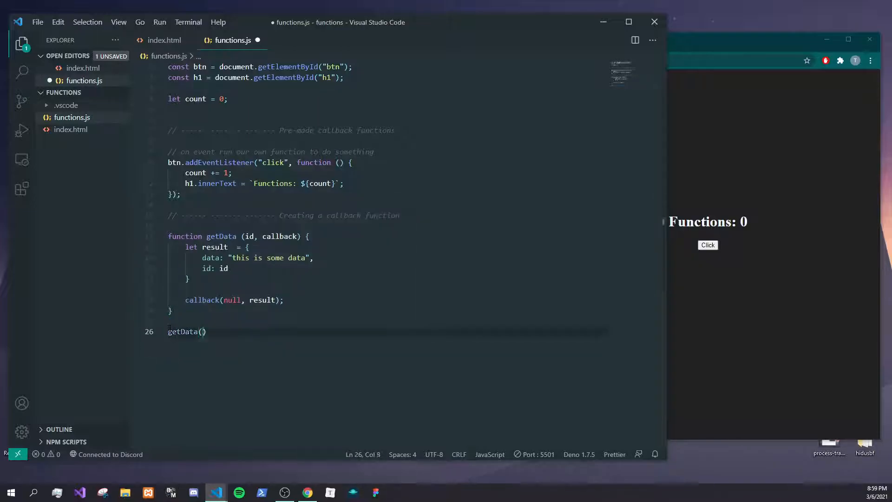
pyautogui.write('2132')
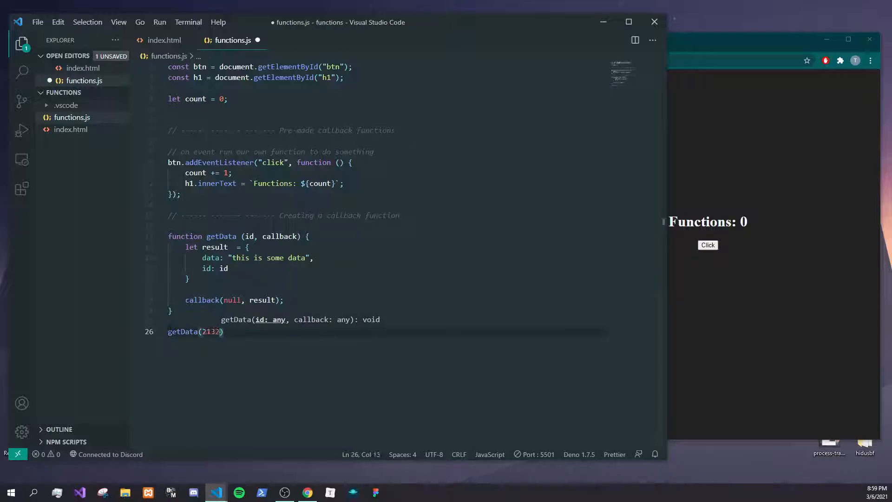
pyautogui.write('3,')
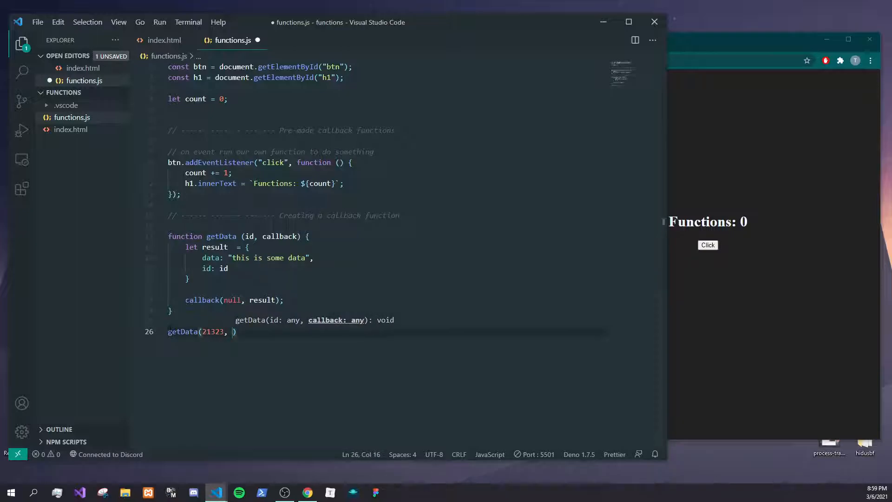
pyautogui.write('(')
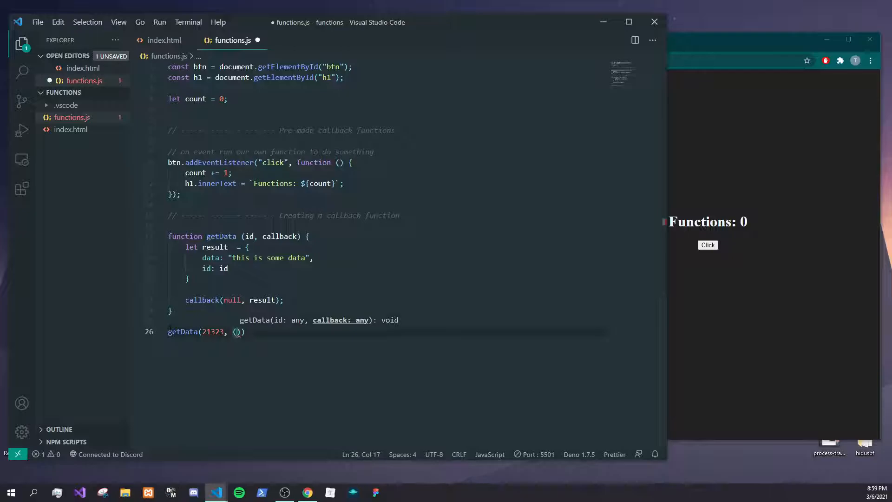
pyautogui.write('err')
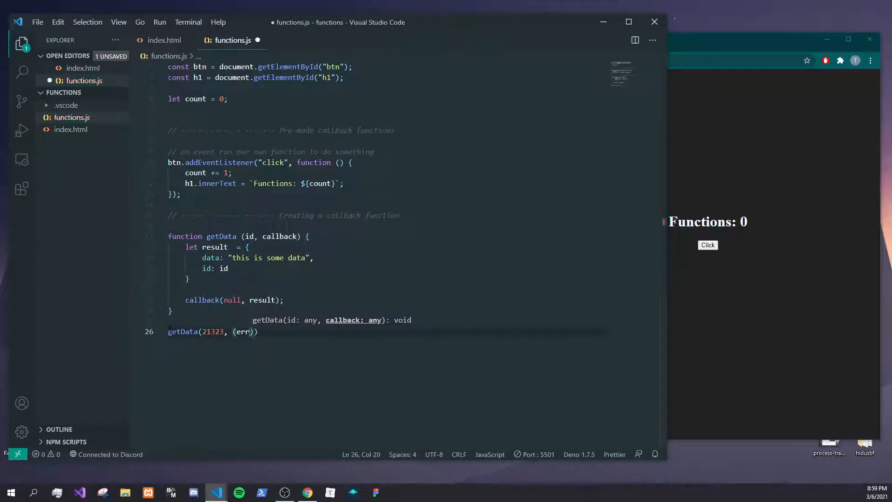
pyautogui.write(', data) => {')
pyautogui.write('if')
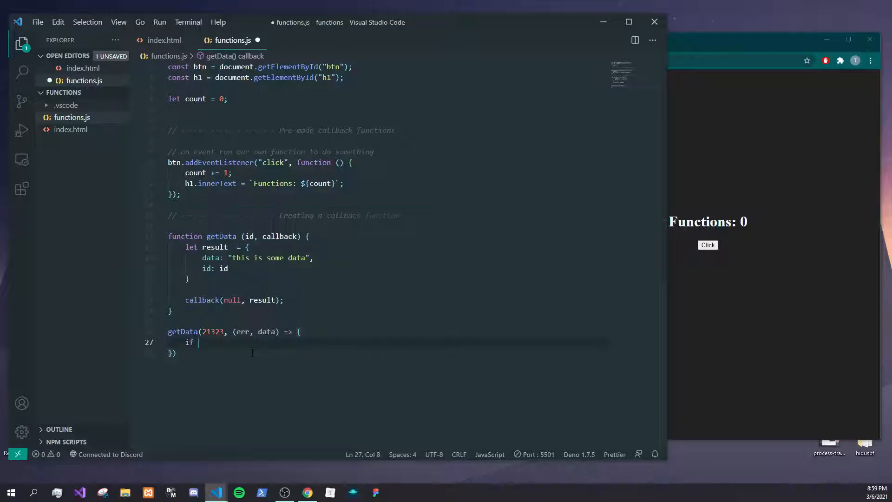
# Inside the callback, log err when present and otherwise log data
pyautogui.write('(err)')
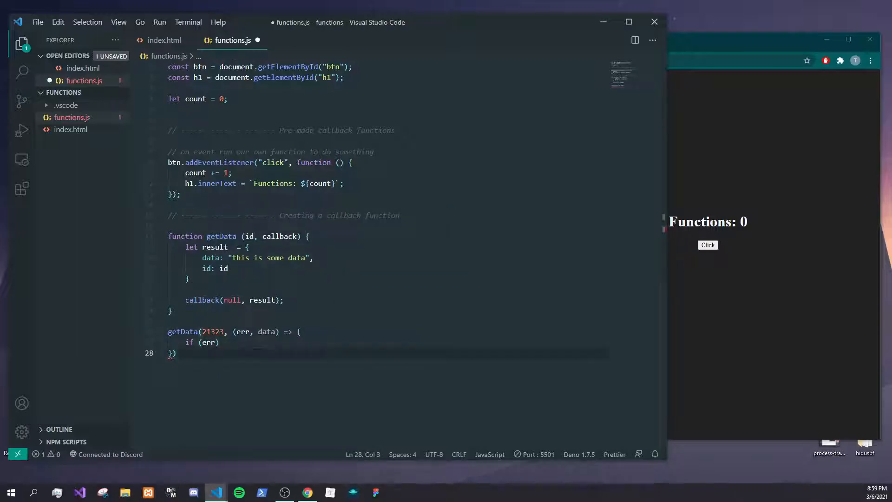
pyautogui.write('console')
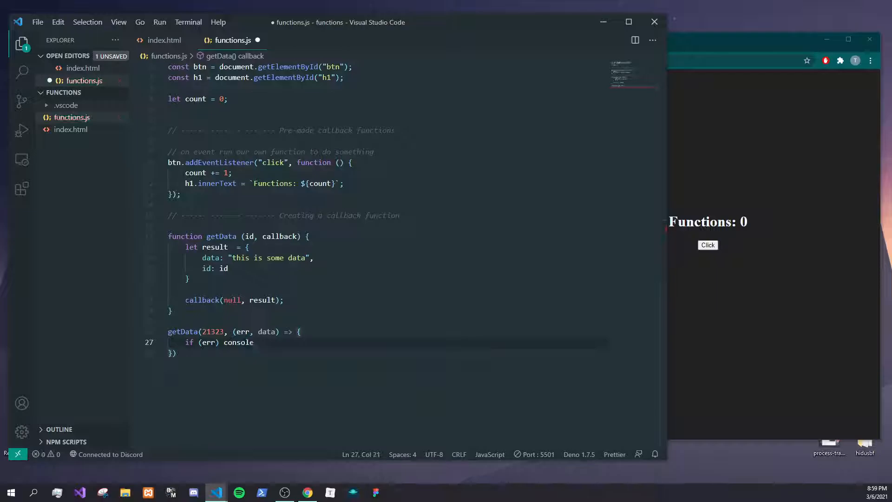
pyautogui.write('loG9')
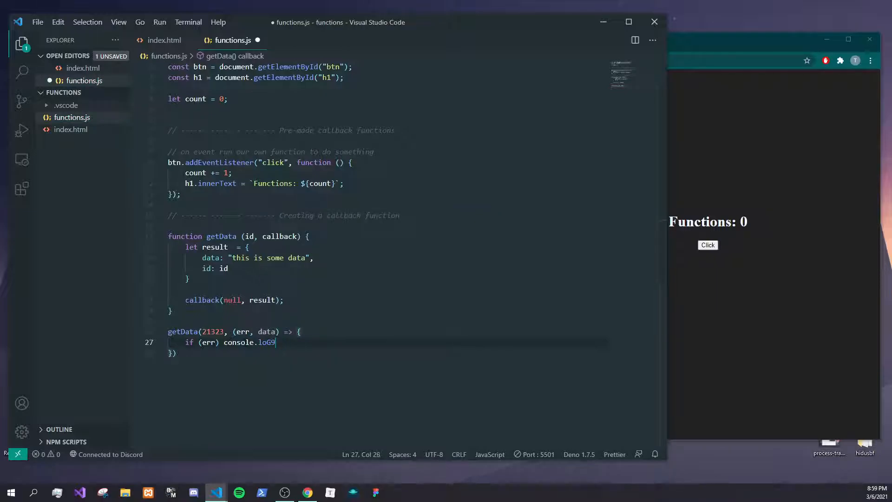
pyautogui.write('(err)')
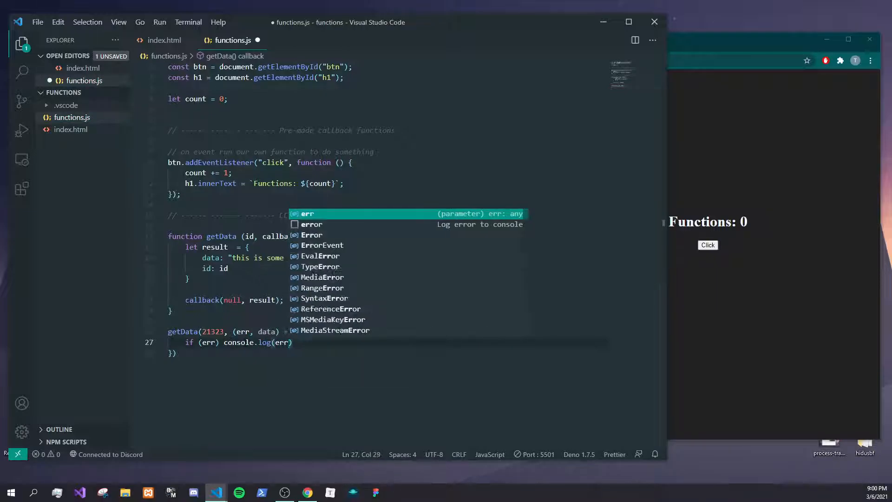
pyautogui.write('console.log(data')
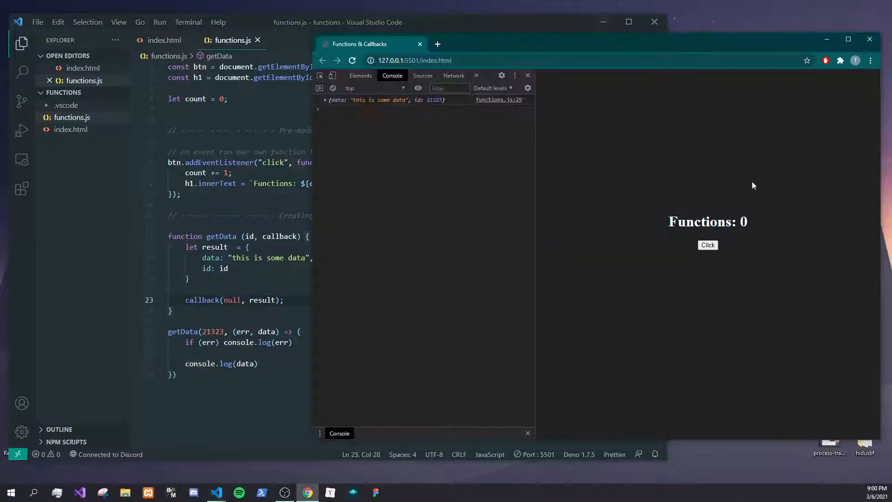
# Expand the logged object showing data text and id 21323, then return to the editor
pyautogui.click(326, 100)
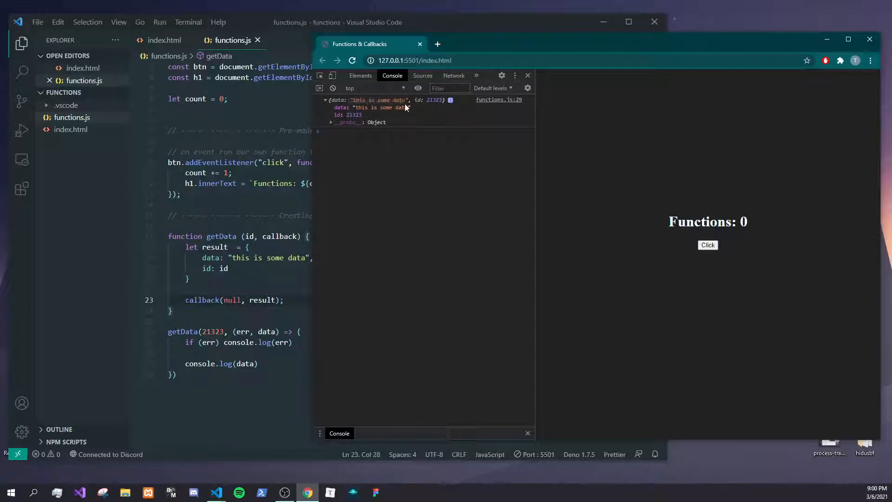
pyautogui.click(326, 99)
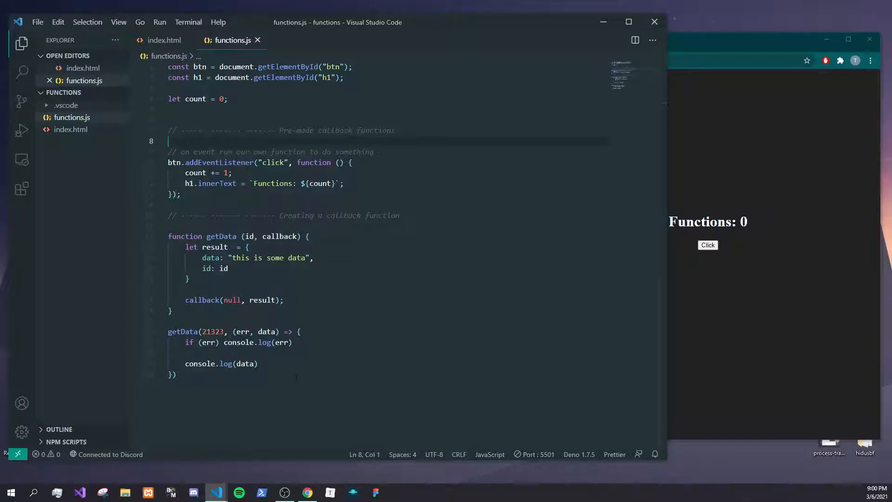
# Replace null with "Error getting data" in the callback call and view the browser output
pyautogui.click(287, 300)
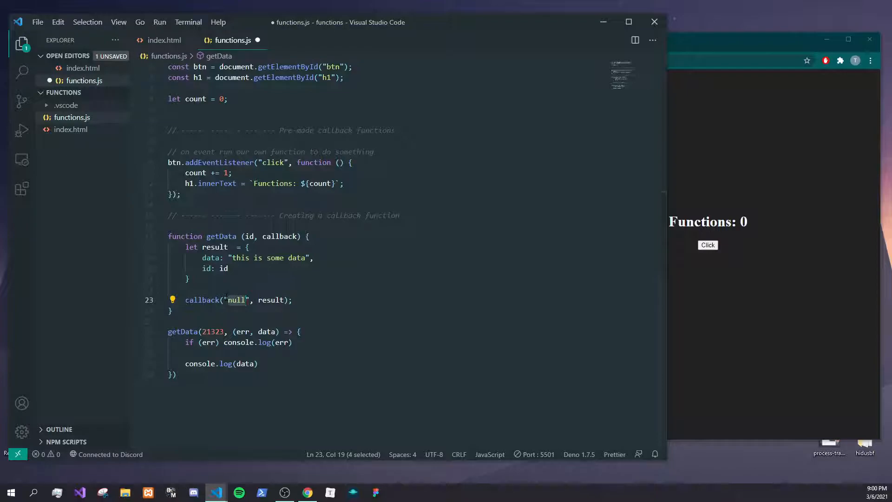
pyautogui.write('Error')
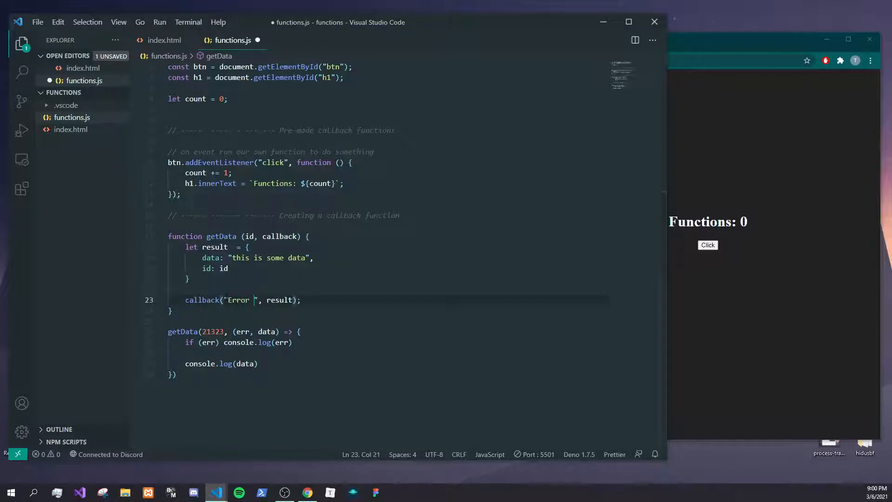
pyautogui.write('getting data')
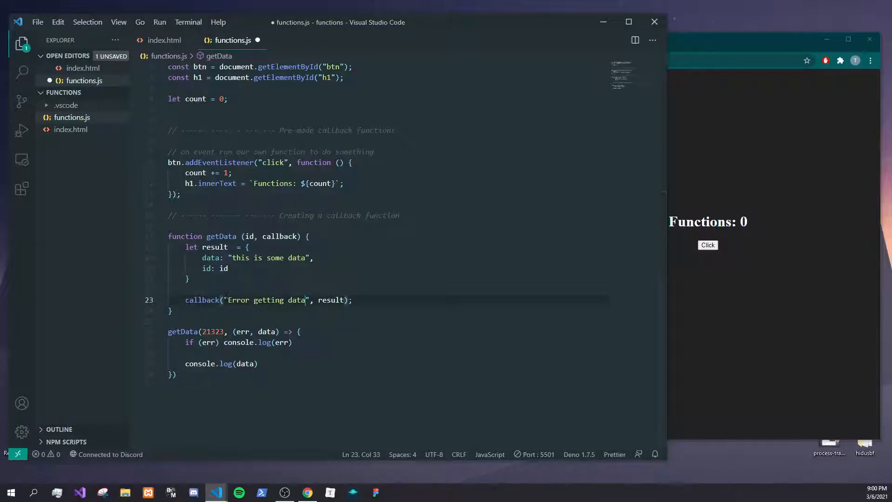
pyautogui.click(307, 493)
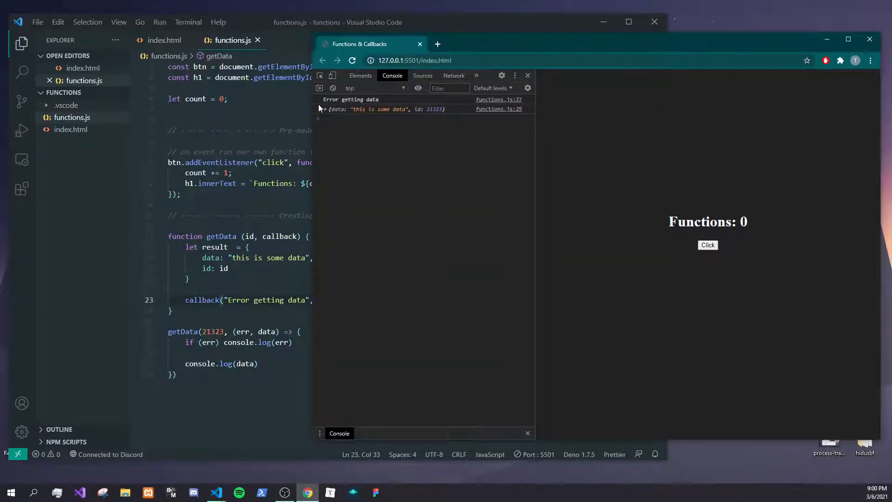
pyautogui.moveTo(338, 115)
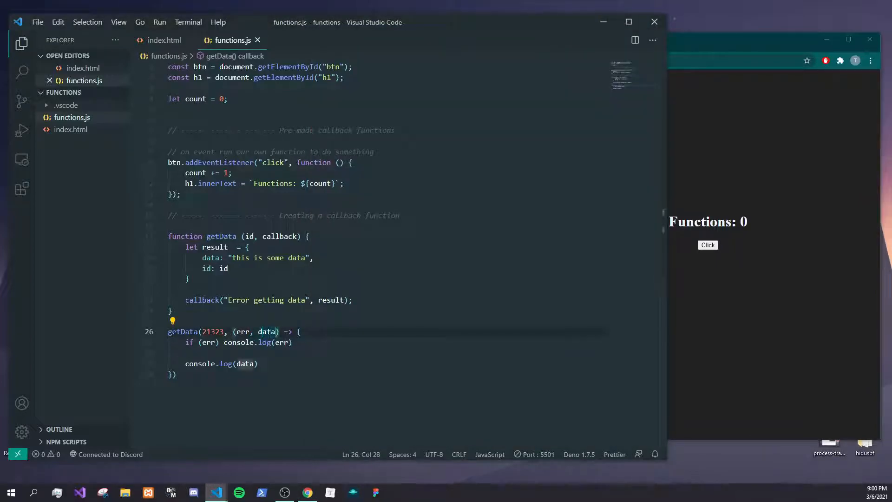
# Undo the parameter slip and have getData callback with "Error getting data" and undefined instead of result
pyautogui.write('undefined')
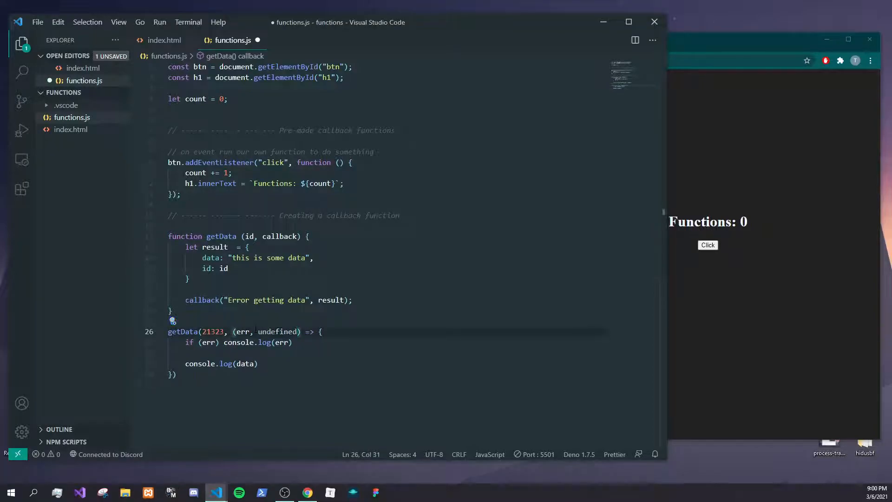
pyautogui.press('ctrl+s')
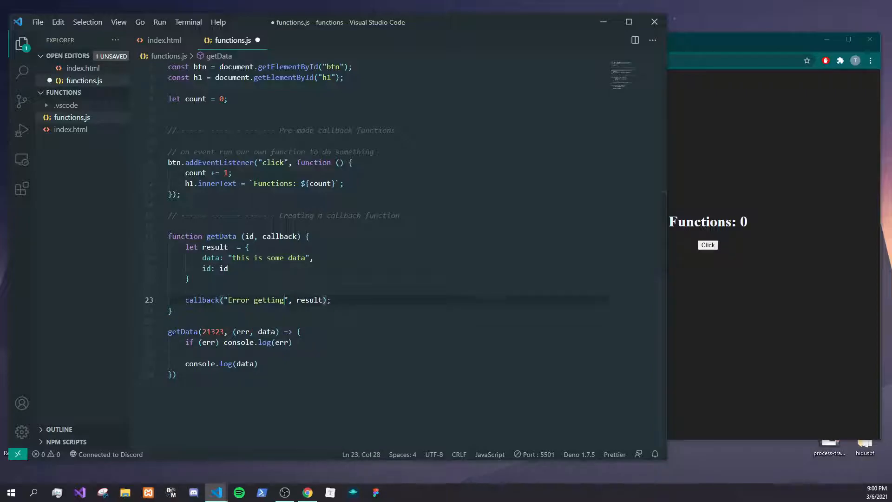
pyautogui.write('data')
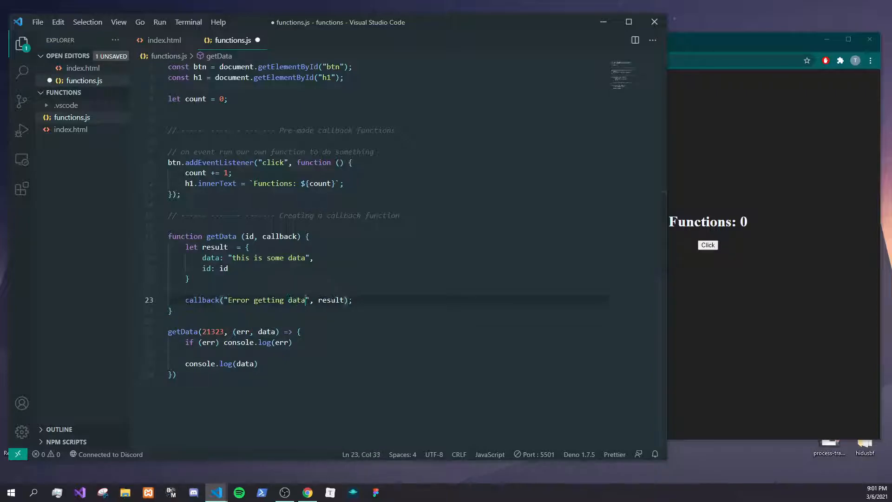
pyautogui.write('undefined')
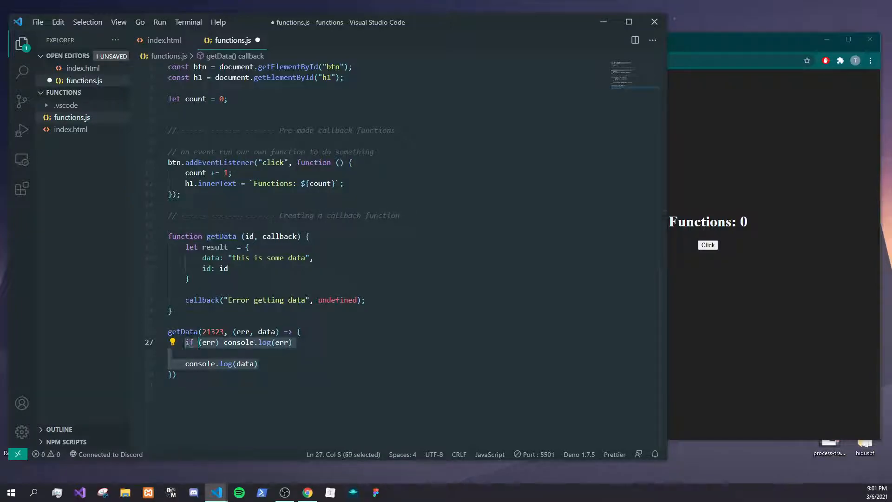
# Remove the anonymous callback so the call reads getData(21323, handleData)
pyautogui.press('Delete')
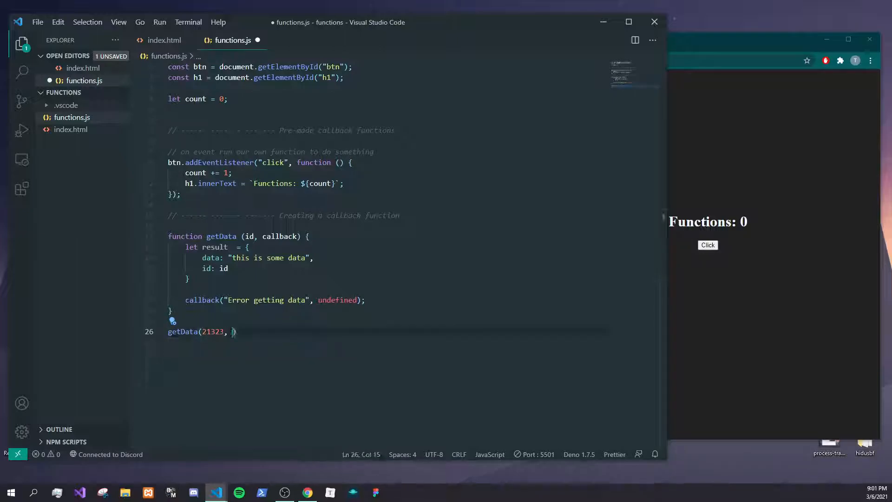
pyautogui.write('handleD')
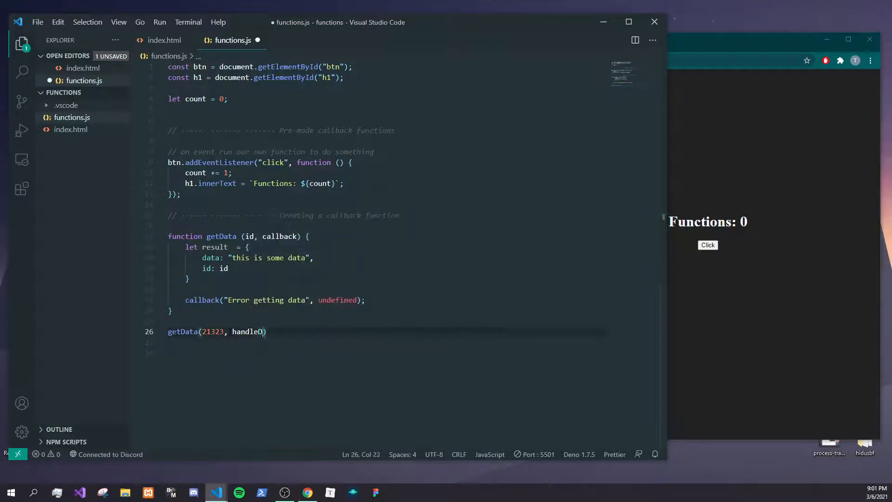
pyautogui.write('ata')
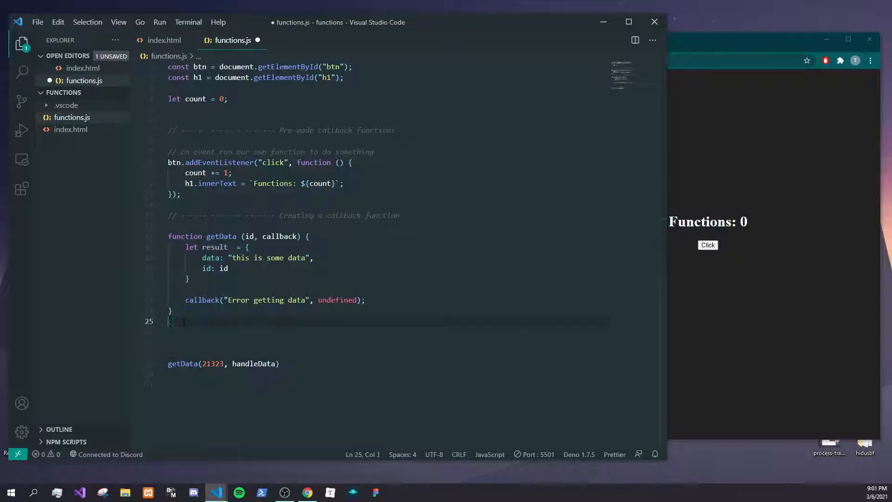
# Write handleData(err, data) that console.logs err if present, else data, and save functions.js
pyautogui.write('function handleData (err, data) {')
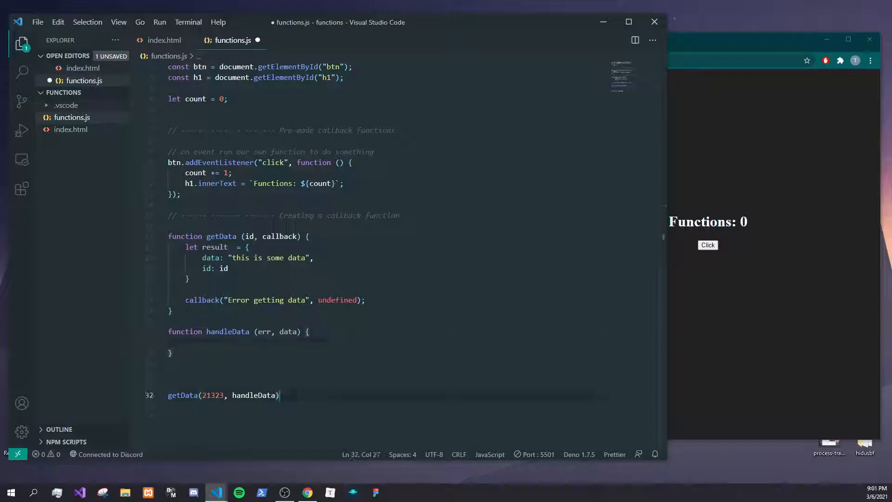
pyautogui.click(284, 342)
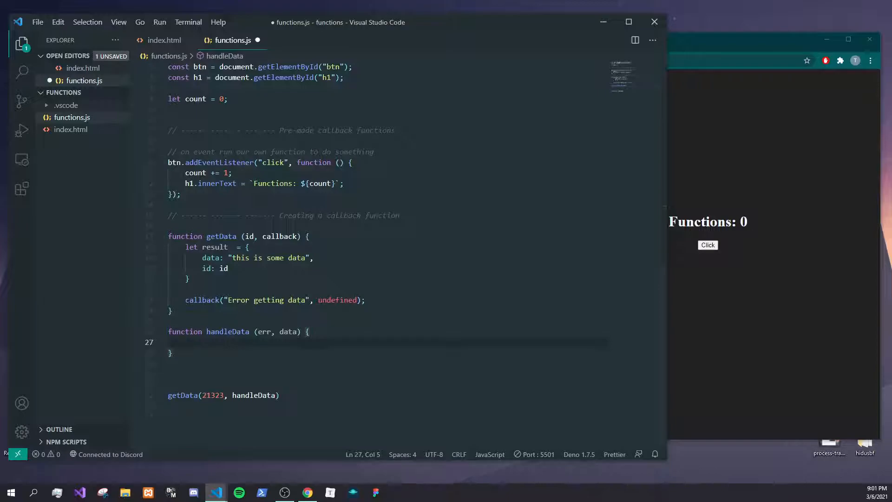
pyautogui.write('console.log(err')
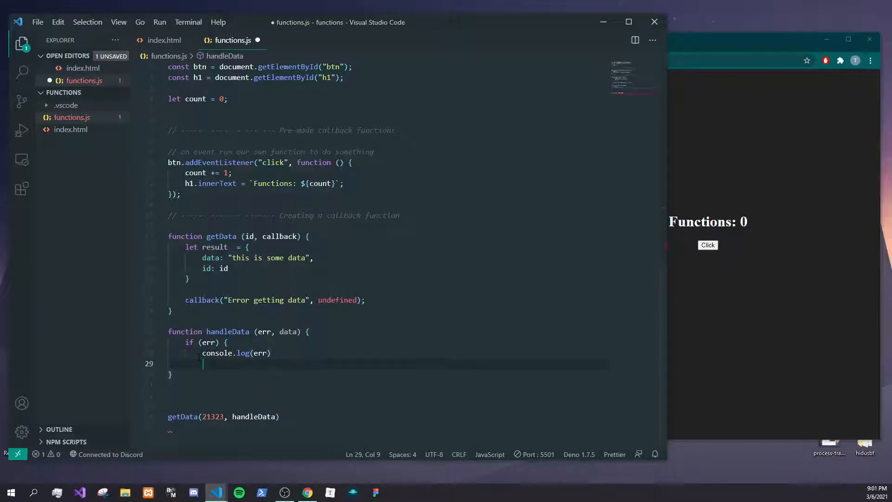
pyautogui.write('console.log(data')
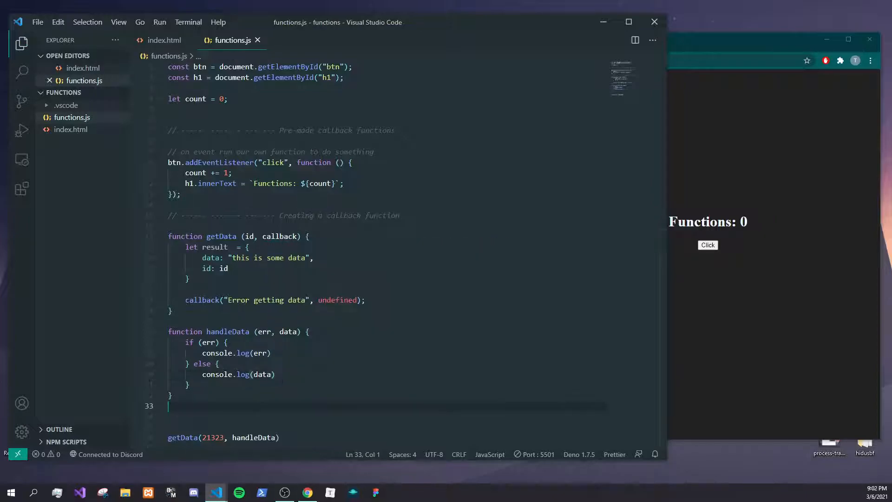
pyautogui.scroll(-3)
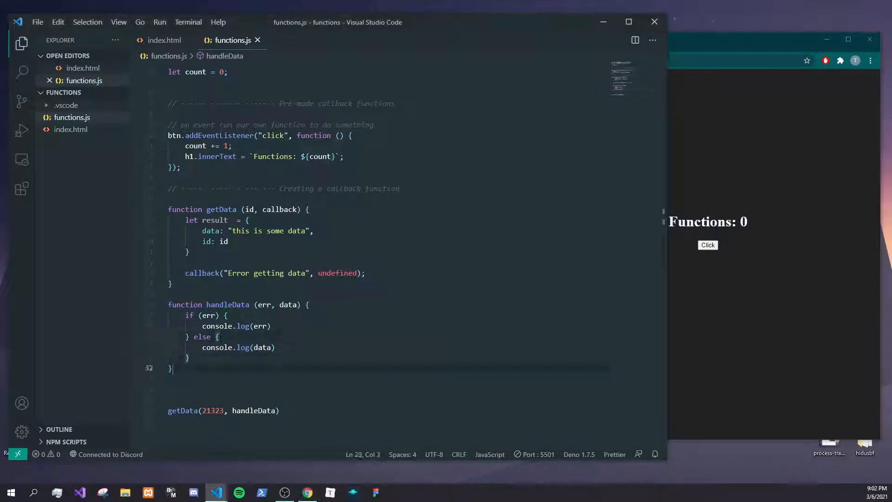
pyautogui.click(278, 410)
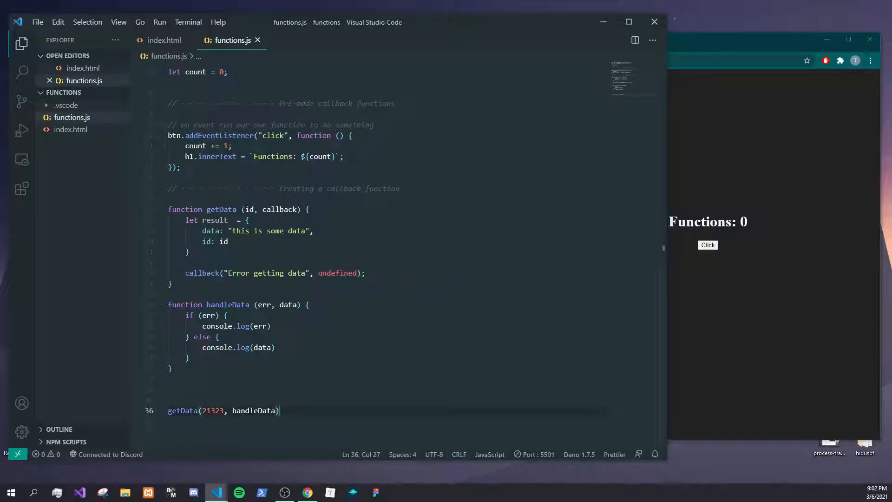
pyautogui.click(227, 241)
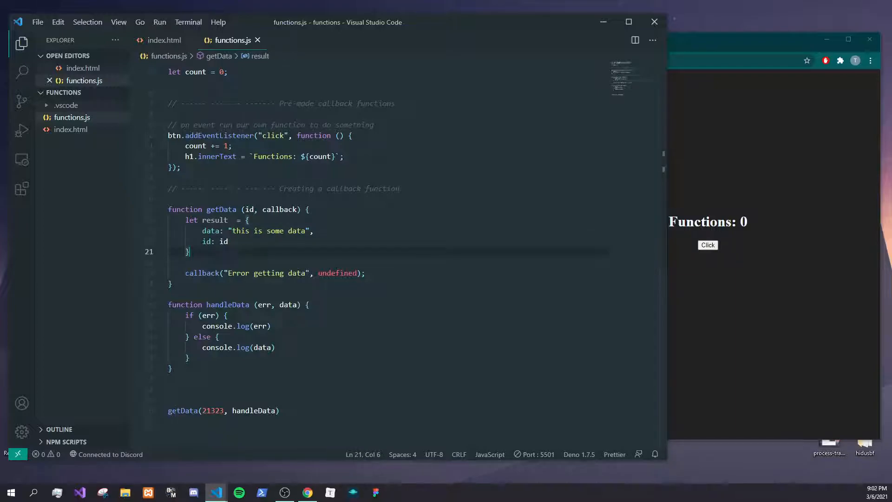
pyautogui.moveTo(215, 220)
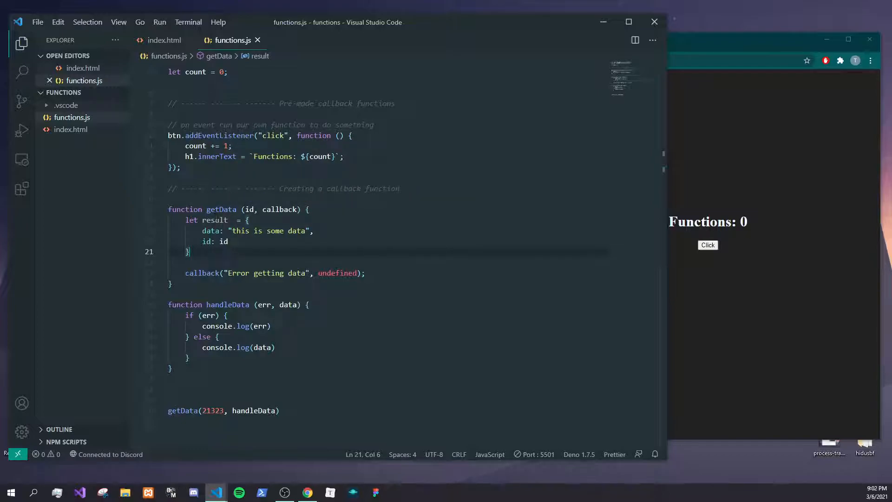
pyautogui.moveTo(218, 219)
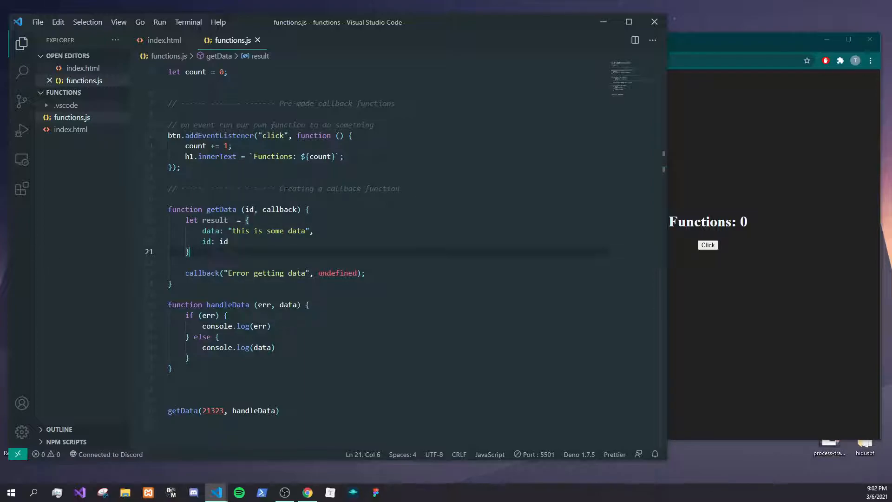
pyautogui.moveTo(213, 219)
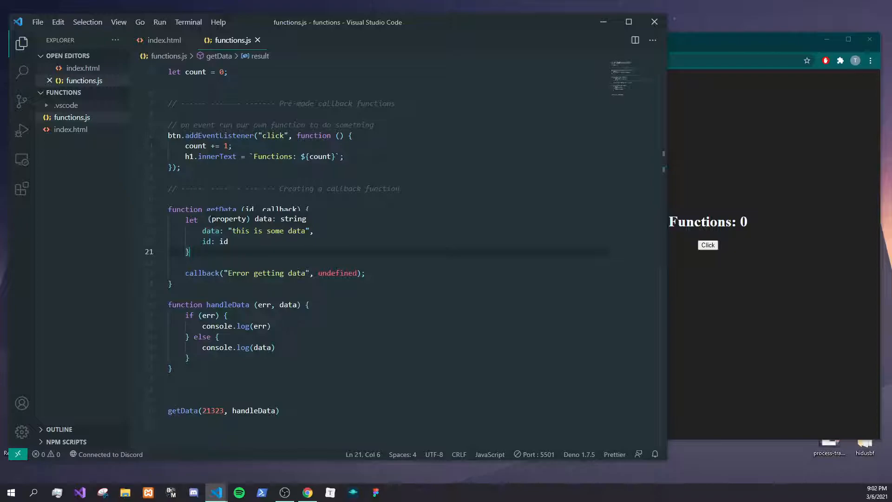
pyautogui.moveTo(222, 209)
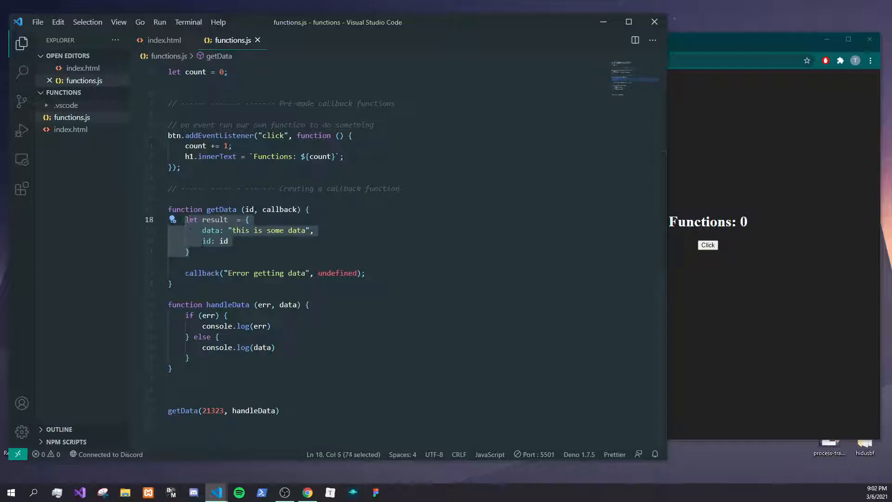
pyautogui.click(228, 241)
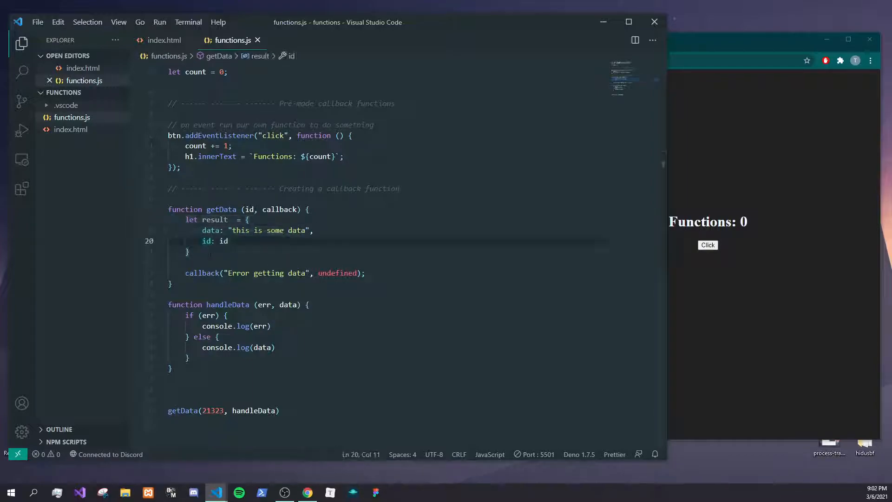
pyautogui.click(191, 252)
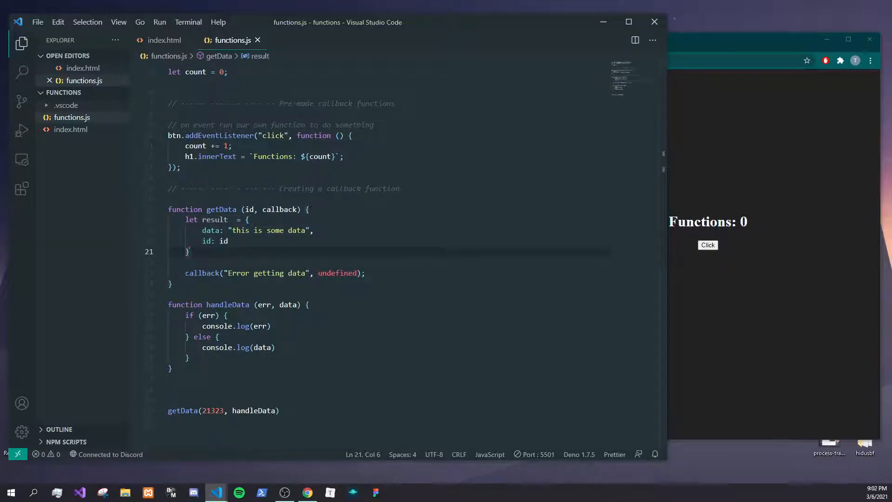
pyautogui.click(229, 241)
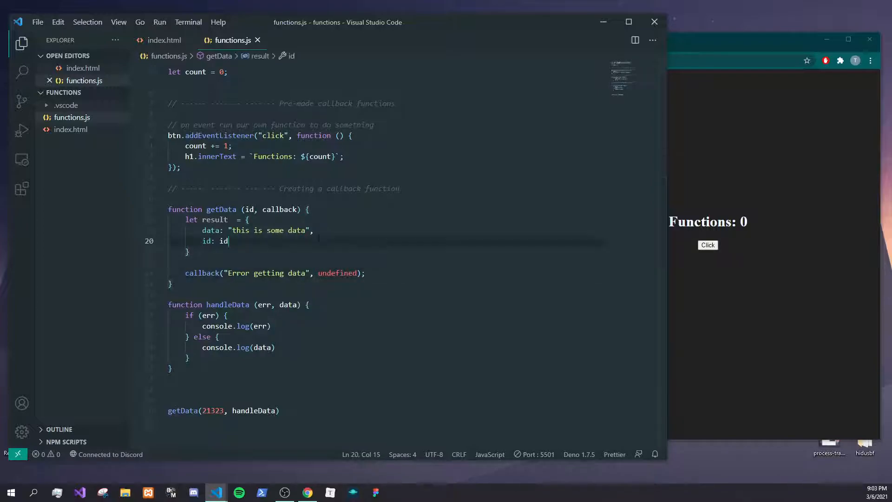
pyautogui.click(315, 231)
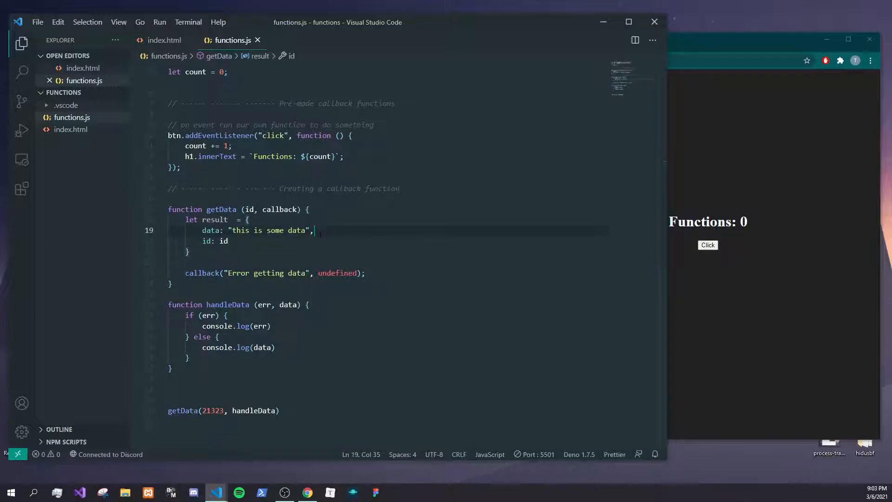
pyautogui.click(320, 230)
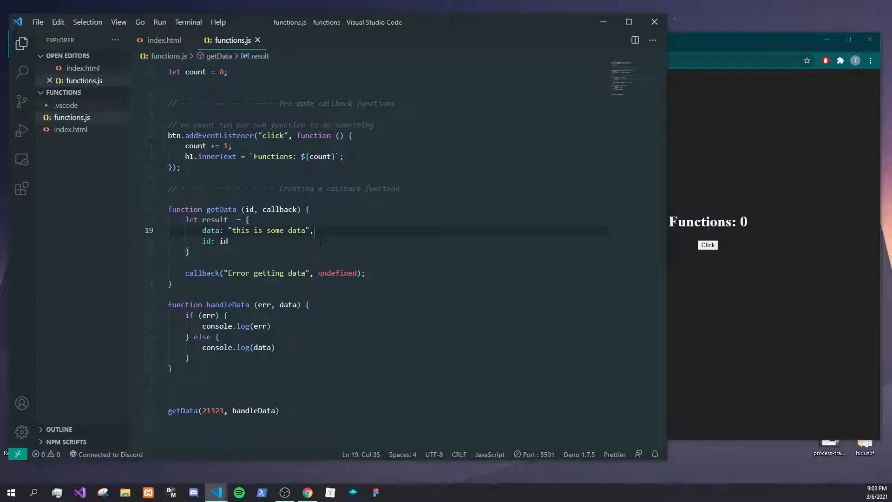
pyautogui.click(229, 240)
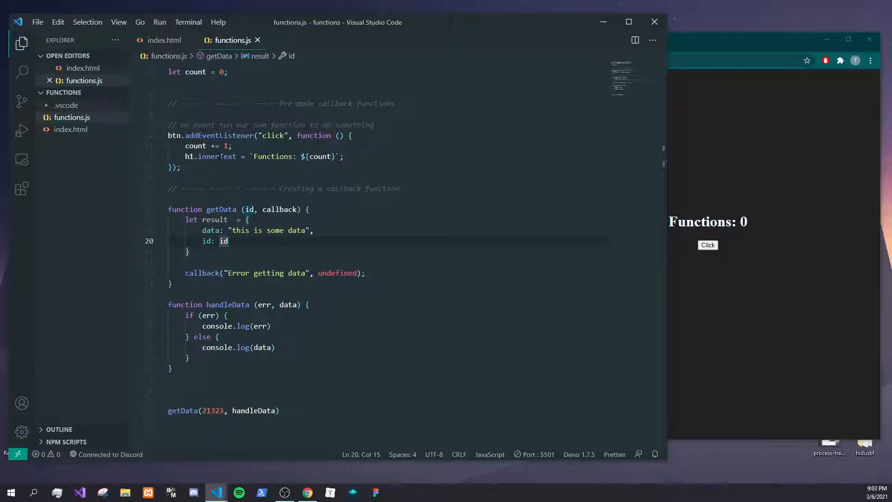